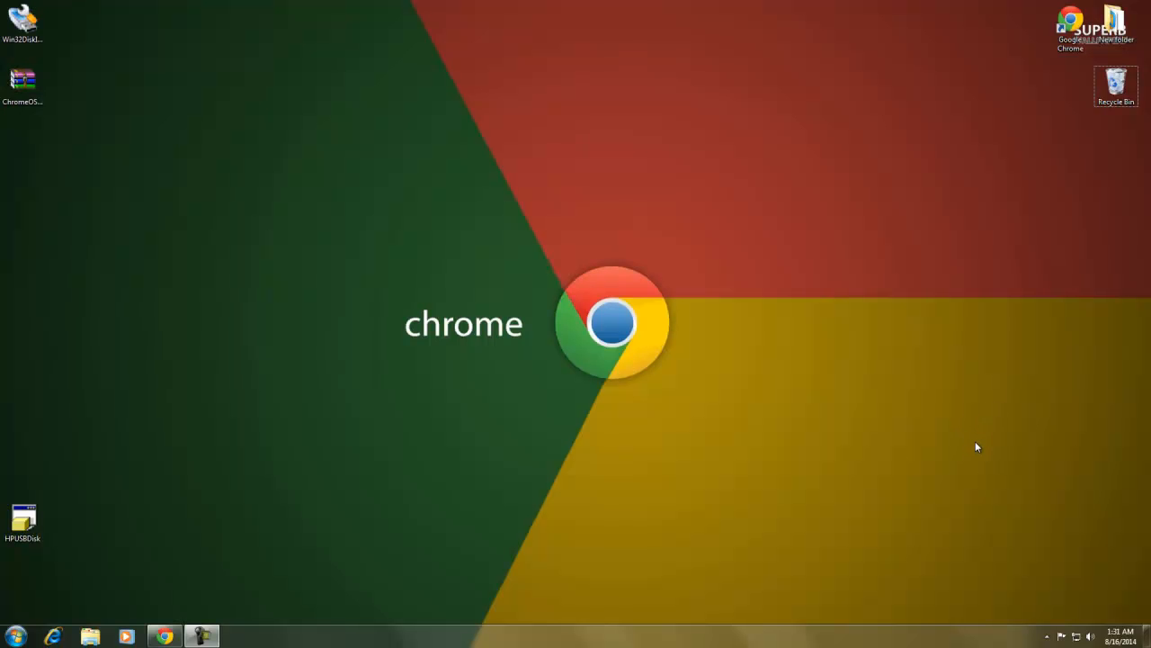
mouse_move(957, 443)
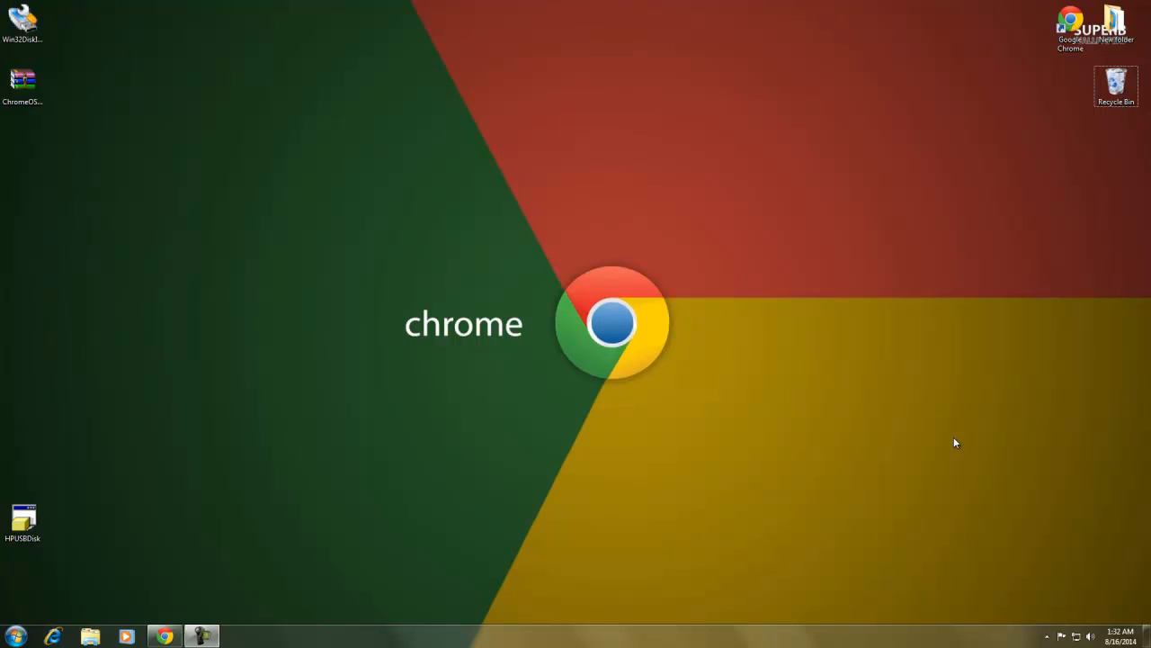
mouse_move(936, 446)
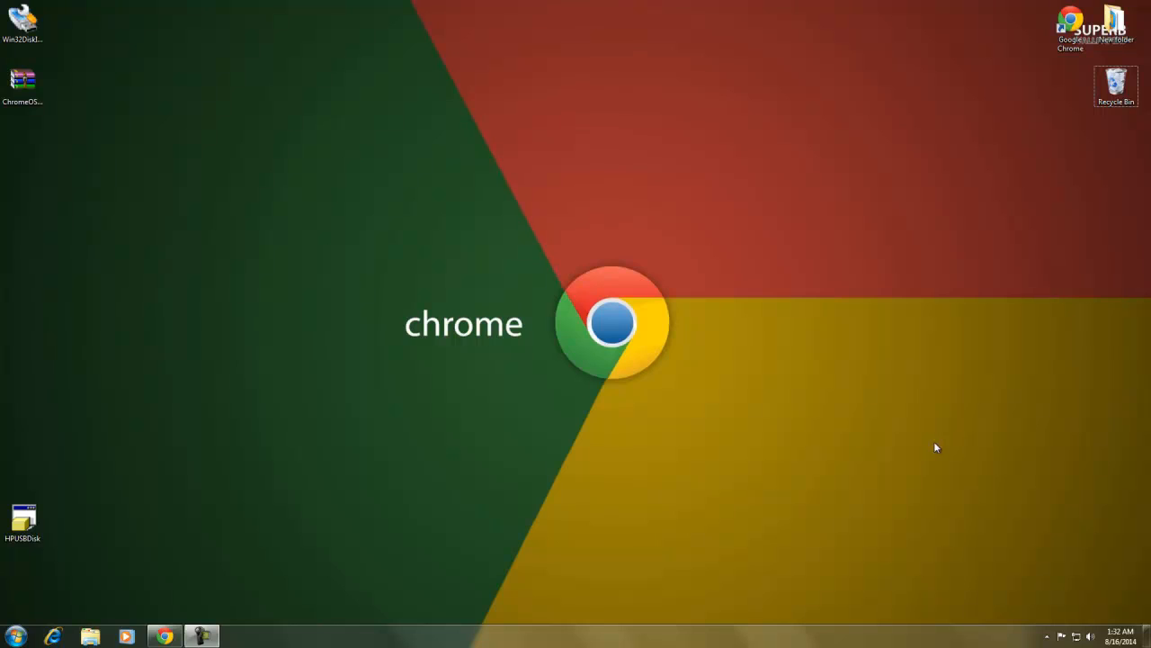
mouse_move(943, 443)
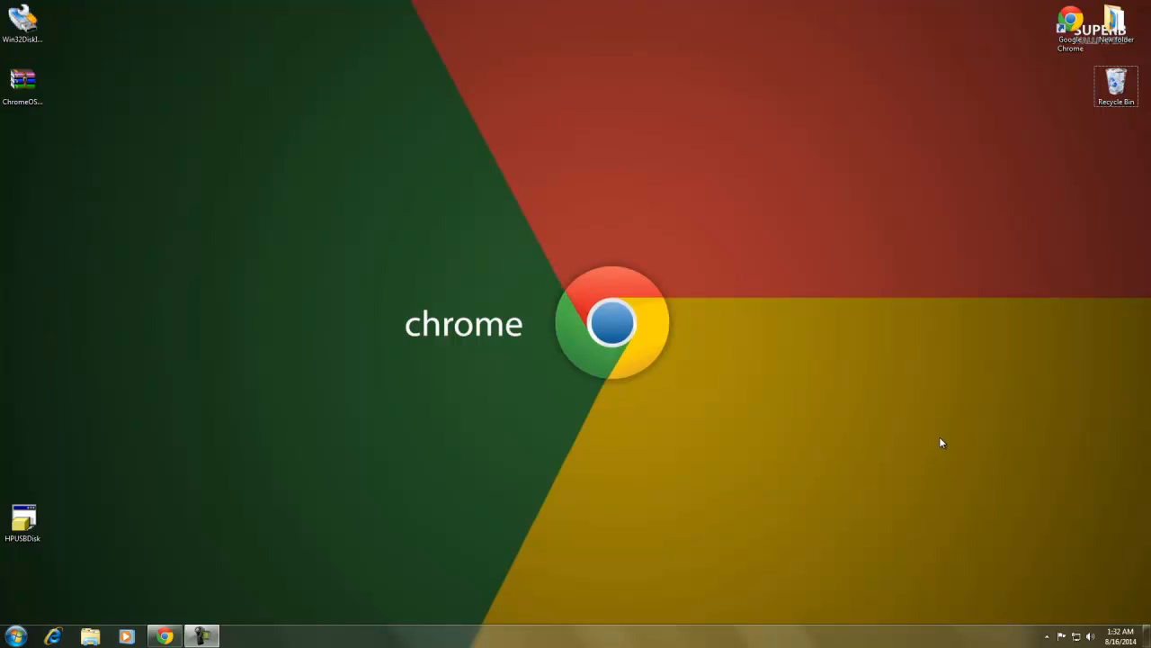
mouse_move(903, 173)
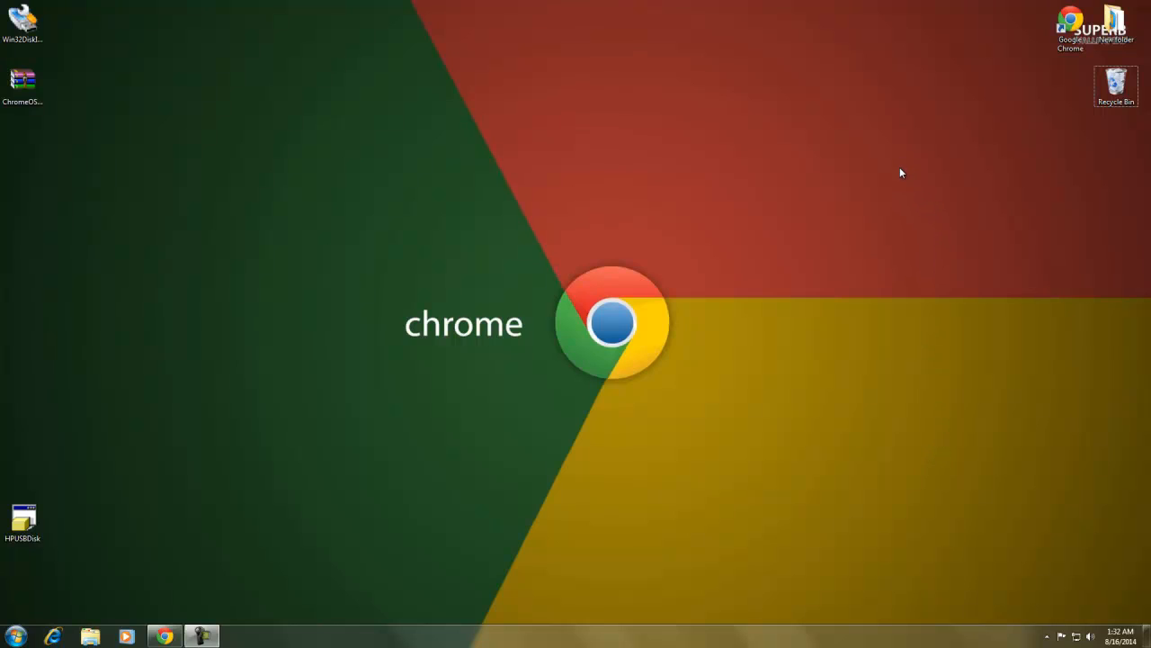
mouse_move(894, 159)
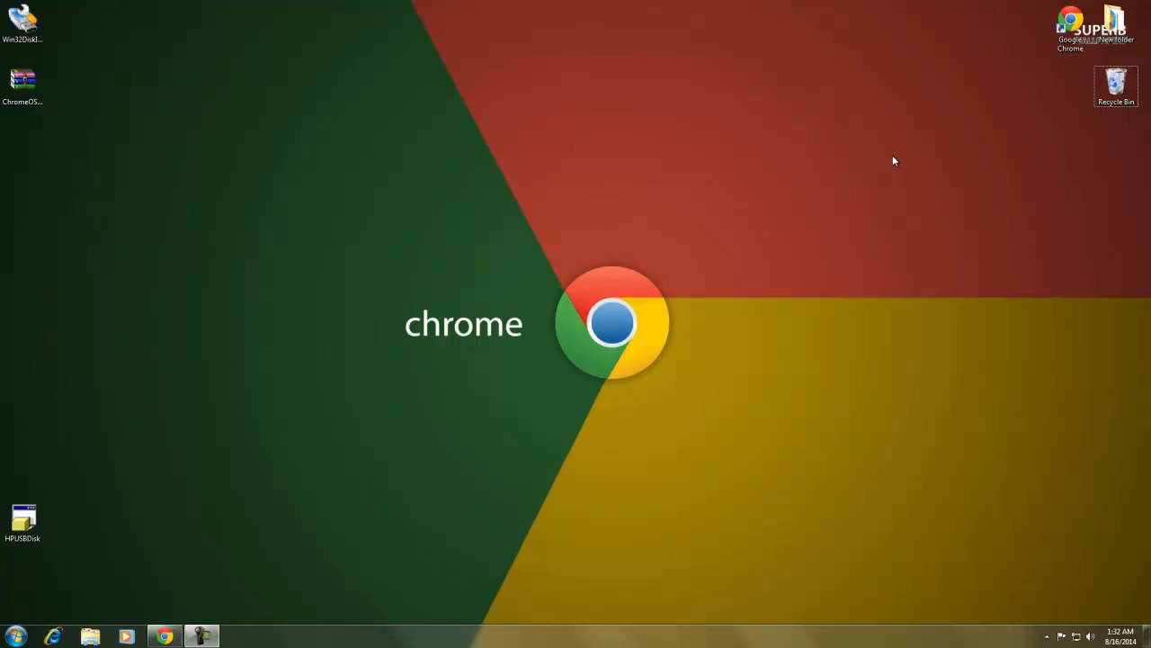
mouse_move(819, 245)
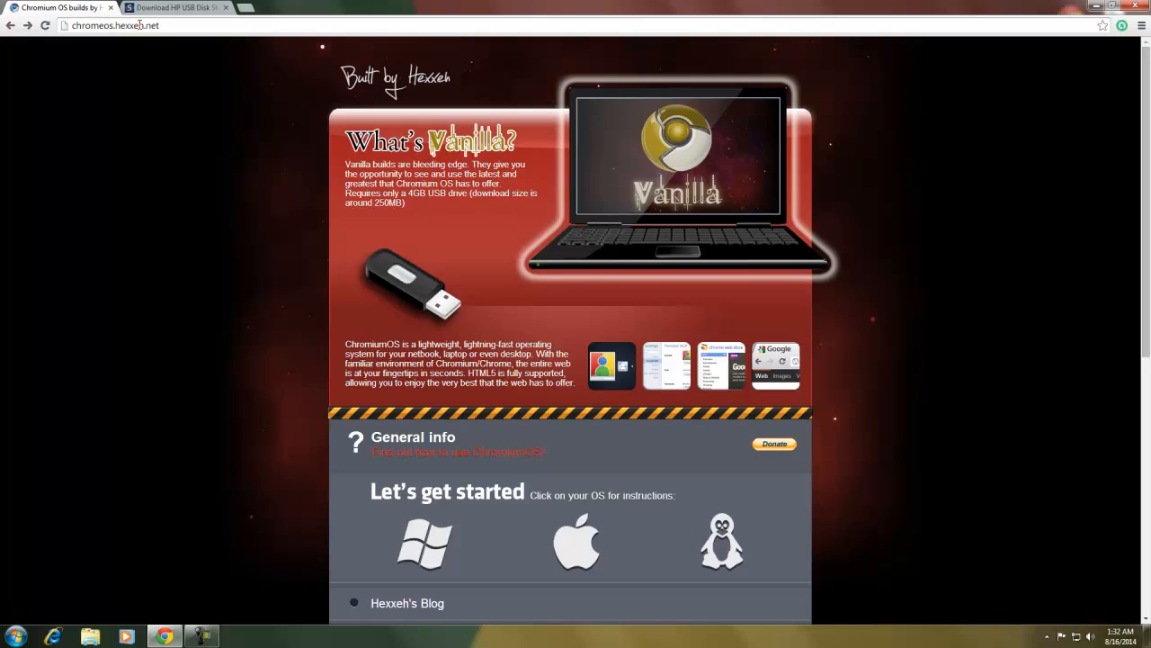
mouse_move(223, 248)
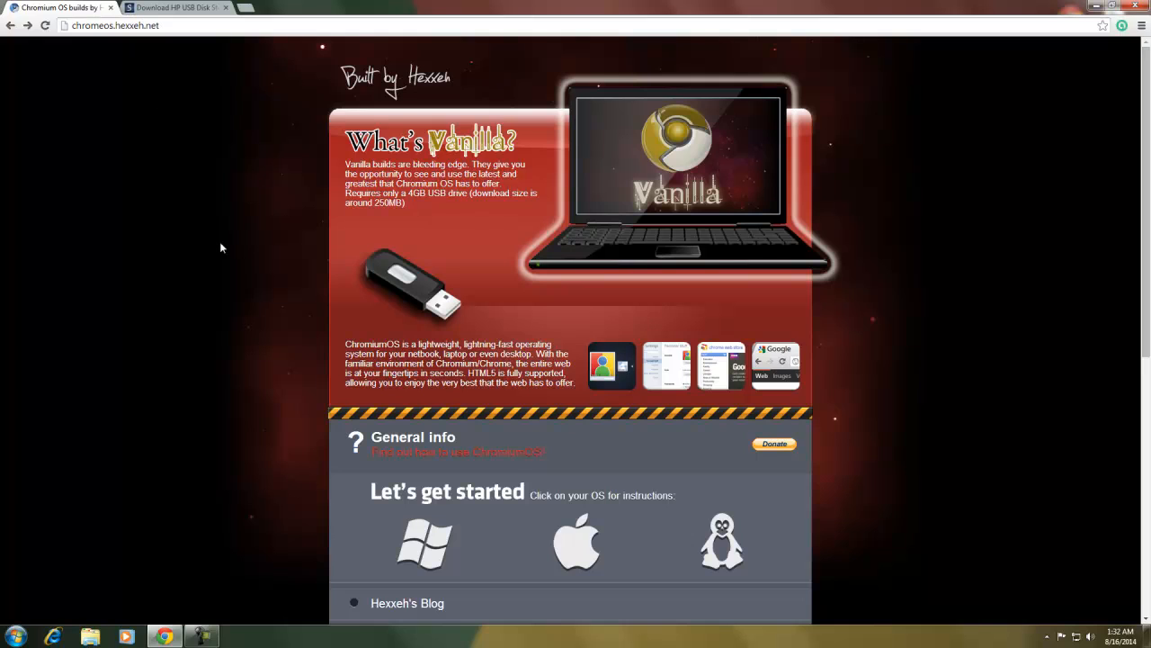
- Start the Build 4028 USB image download, then cancel it from the download bar
scroll(down, 3)
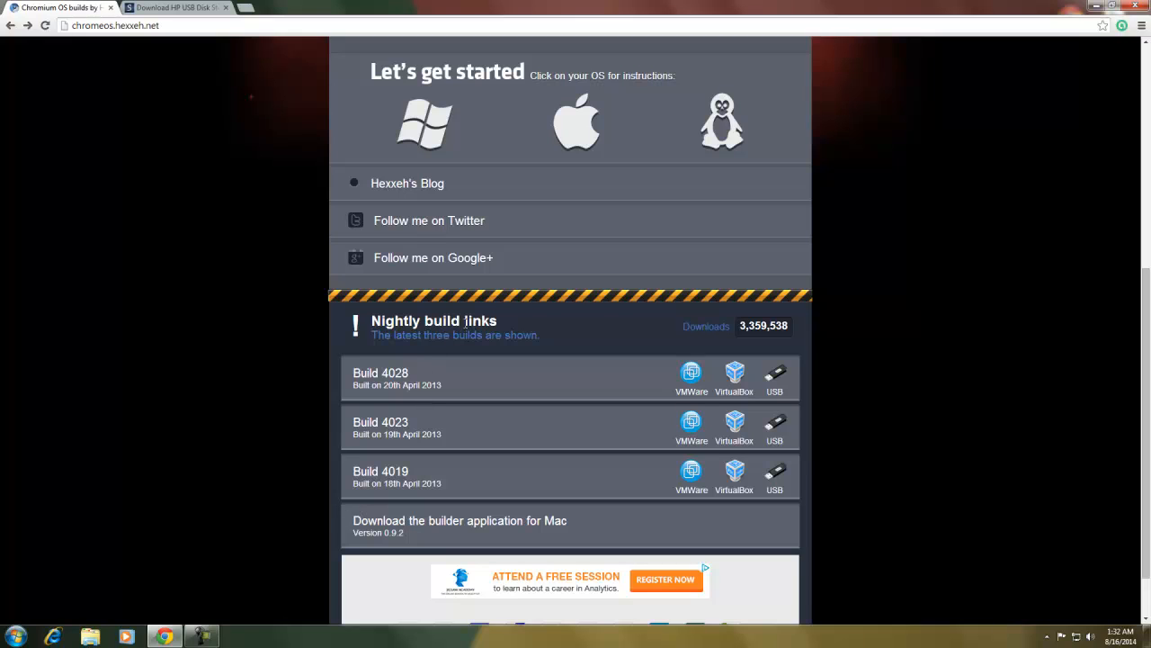
mouse_move(667, 382)
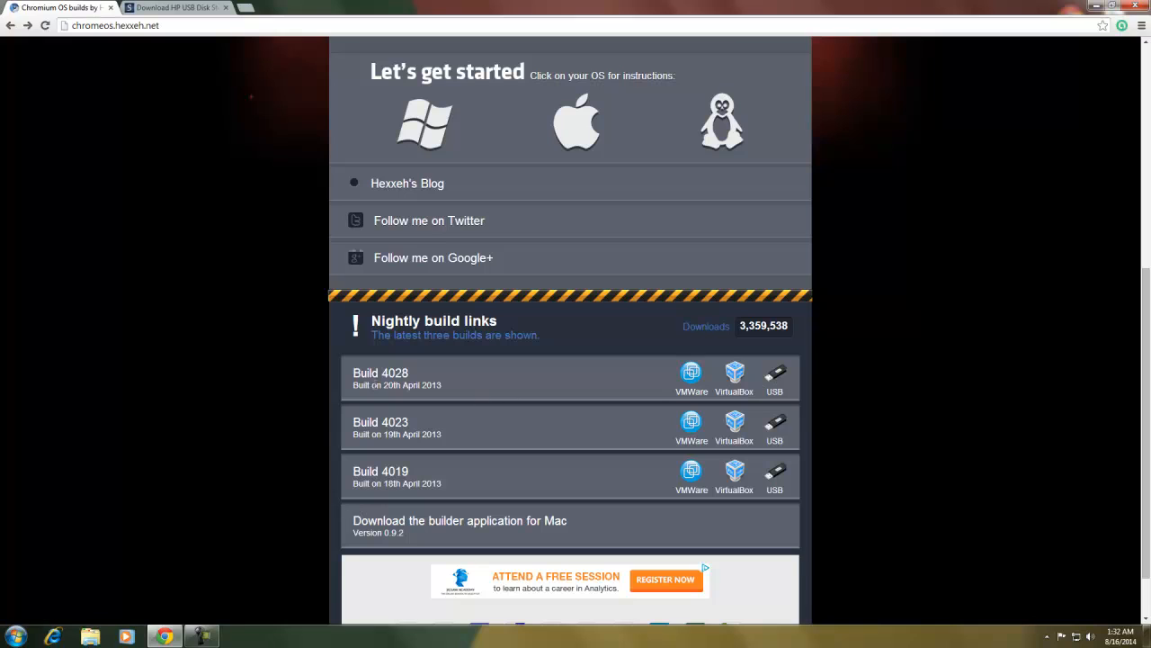
mouse_move(795, 372)
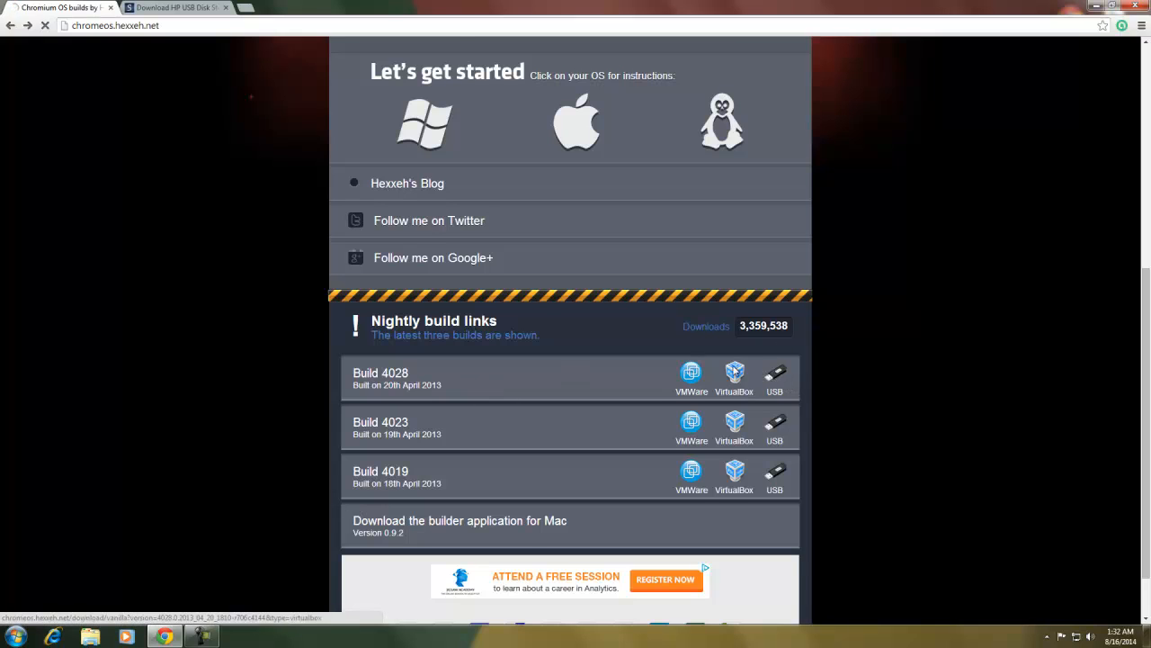
click(773, 376)
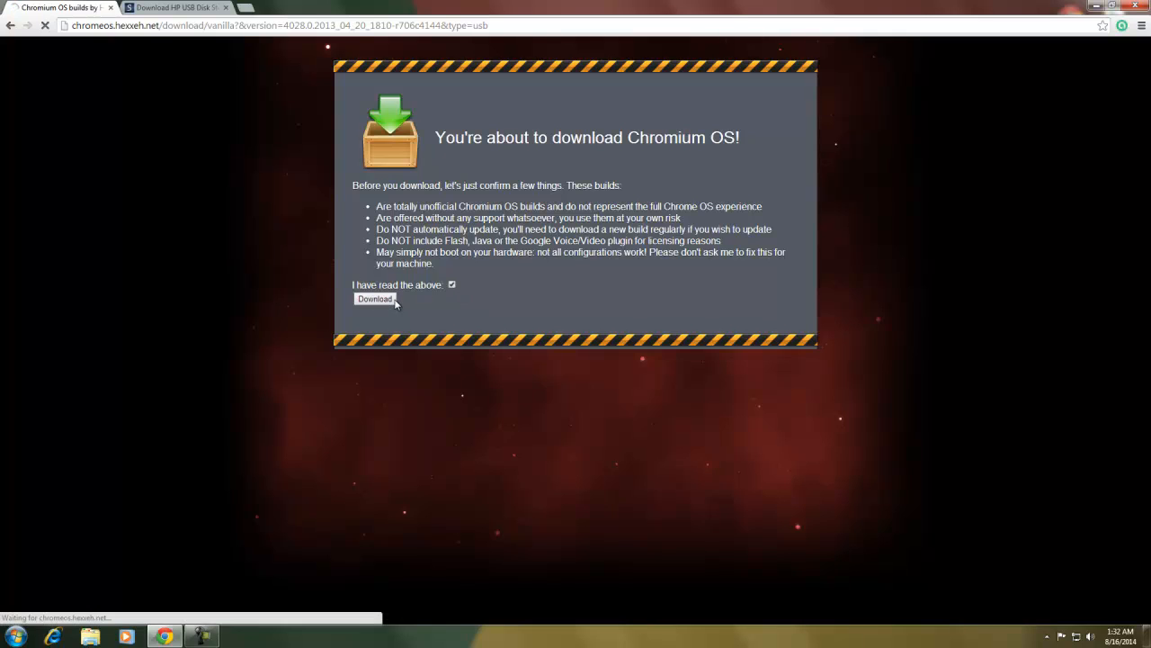
click(374, 298)
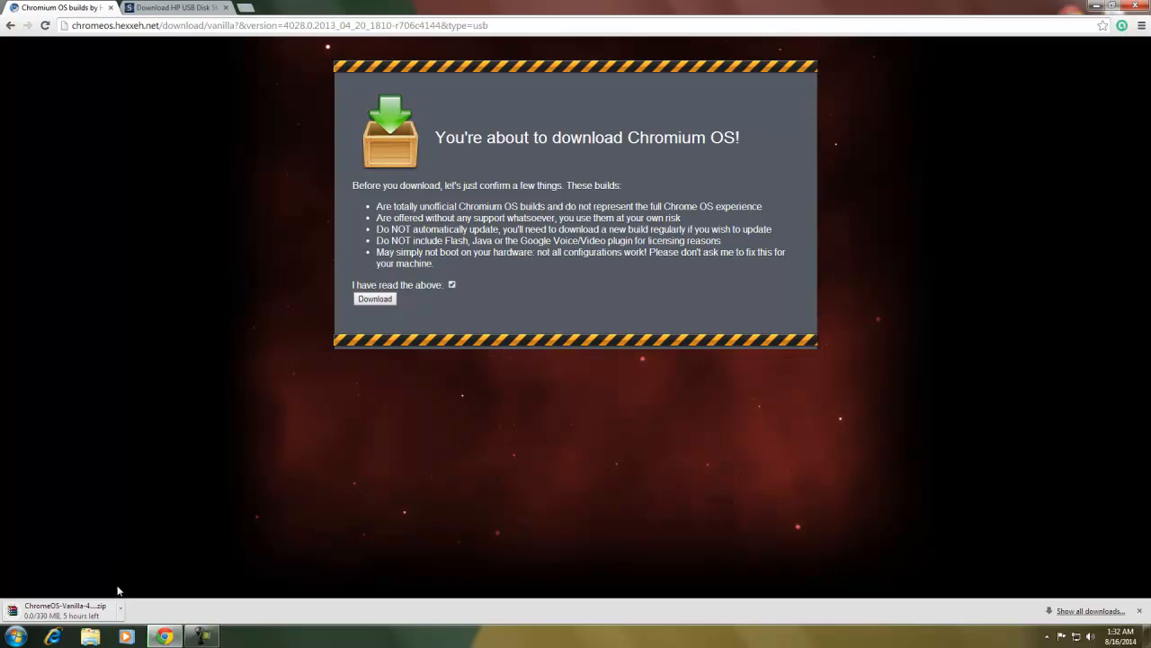
click(118, 608)
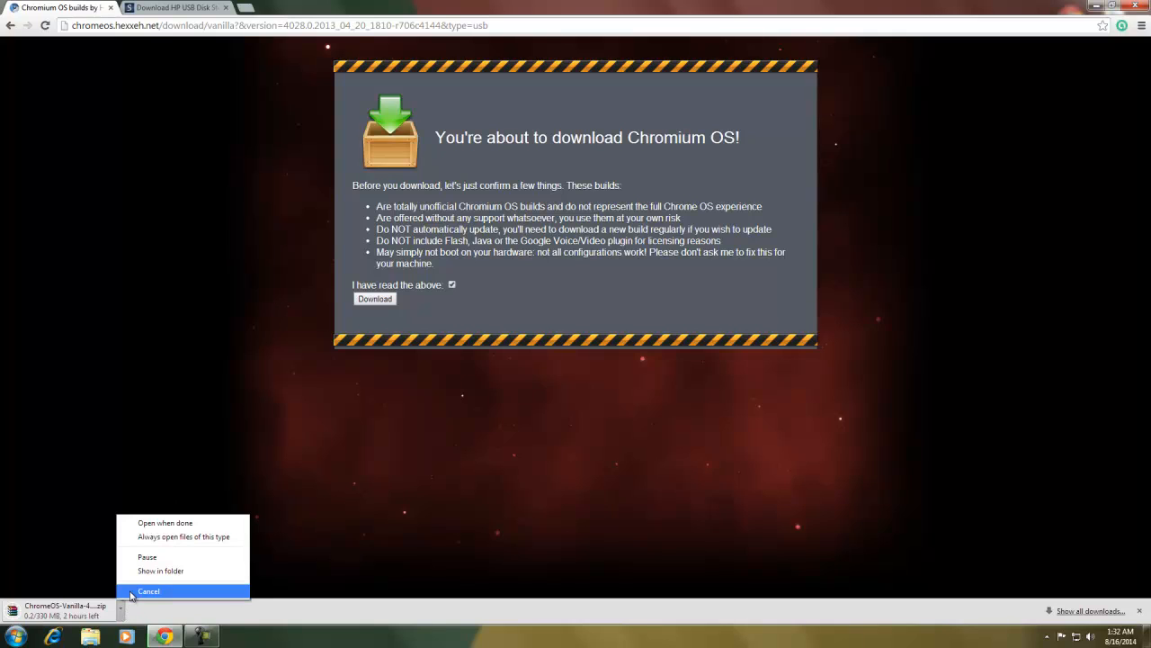
click(147, 590)
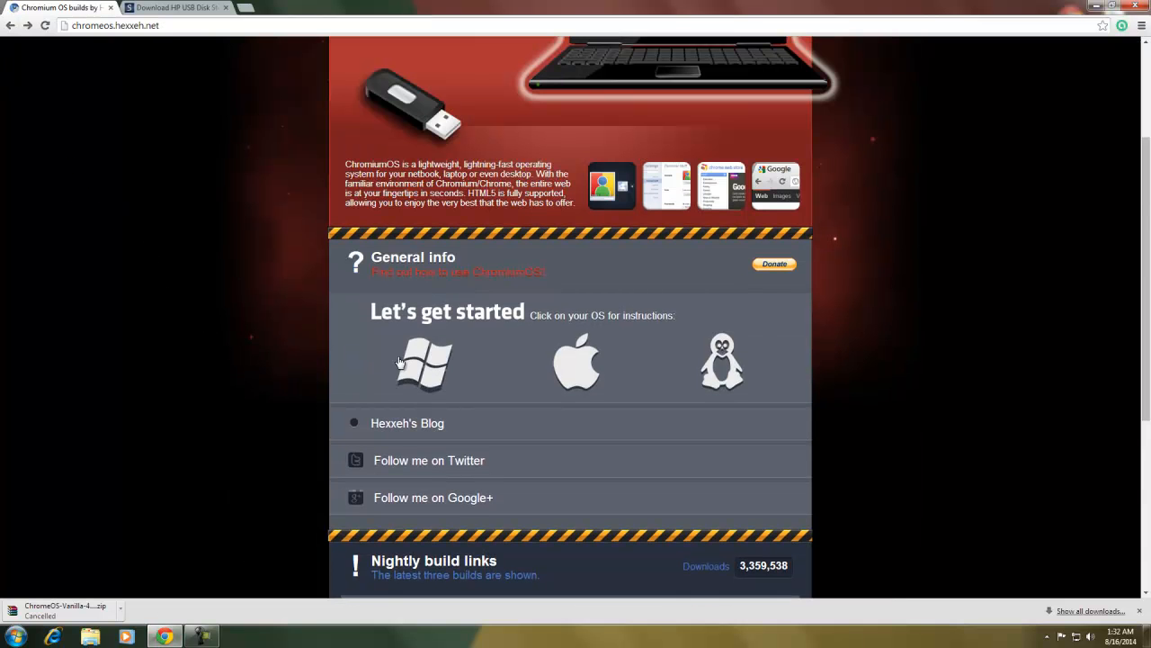
- Show the Windows instructions and follow the Windows Image Writer link to its SourceForge page
click(425, 364)
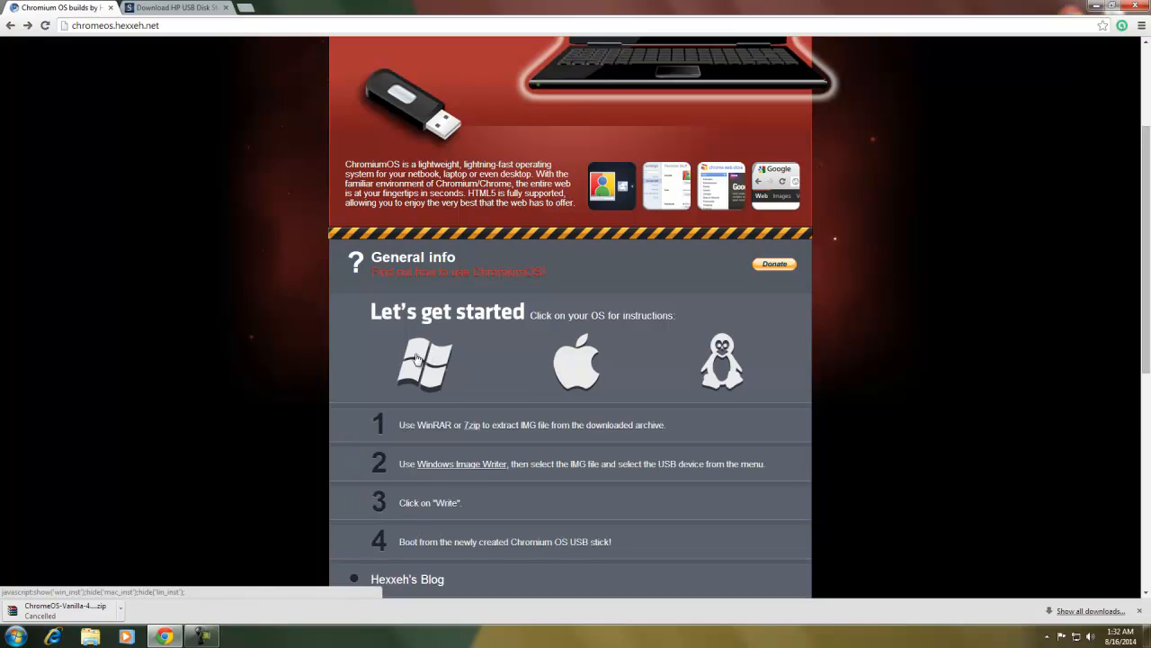
mouse_move(461, 471)
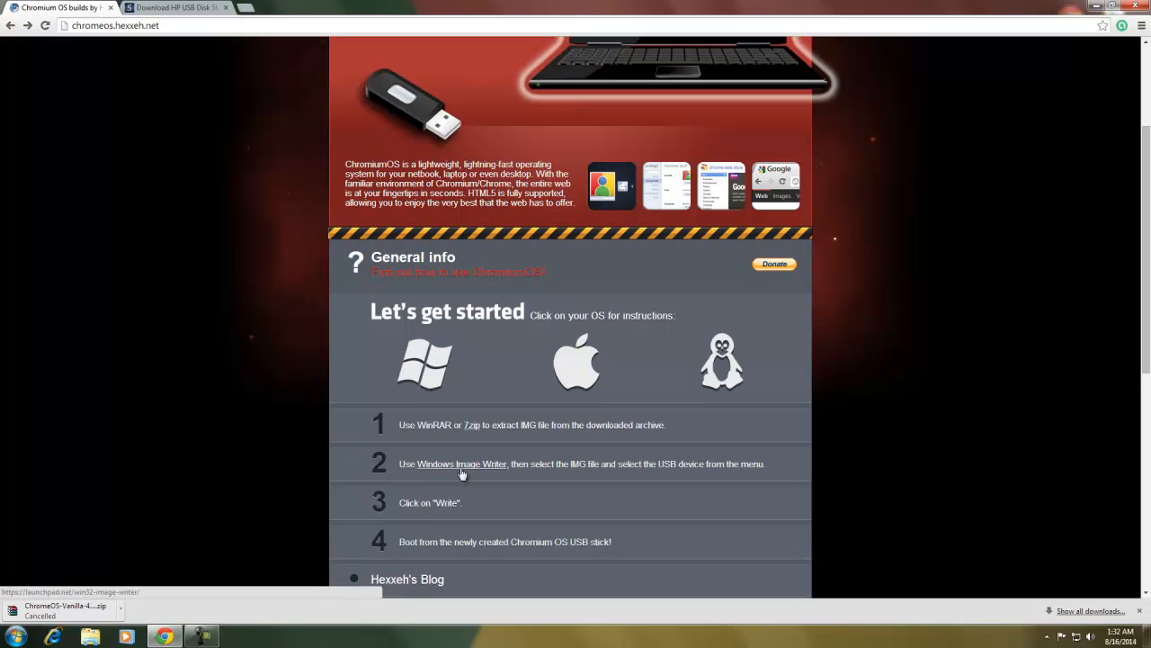
click(460, 465)
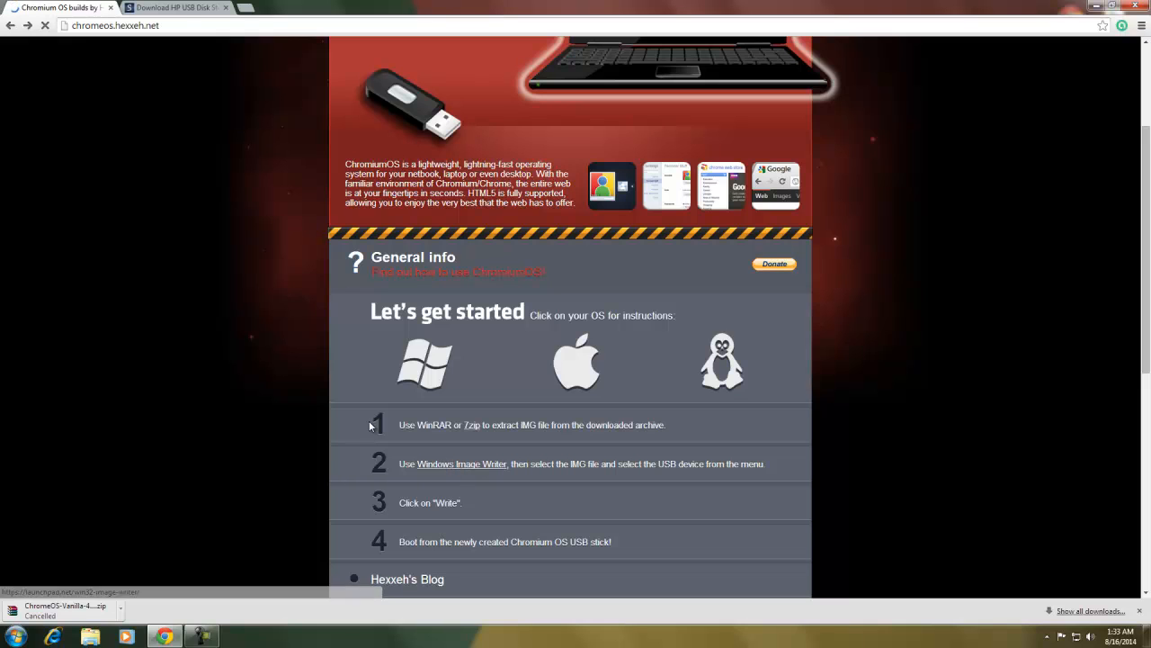
click(461, 464)
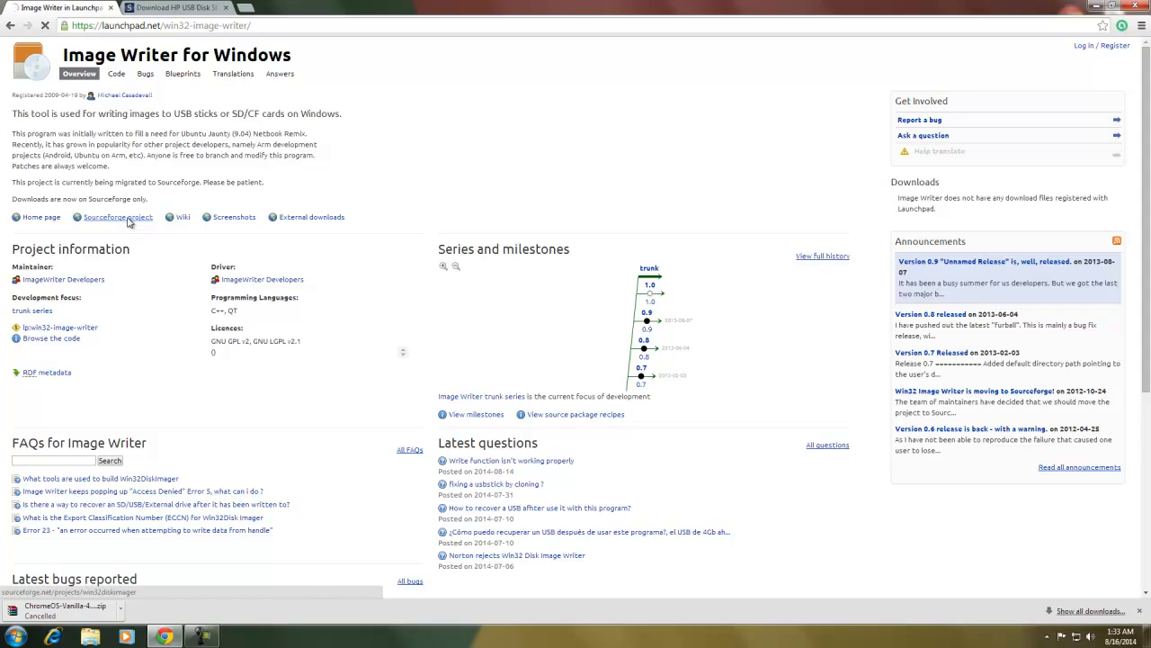
click(111, 216)
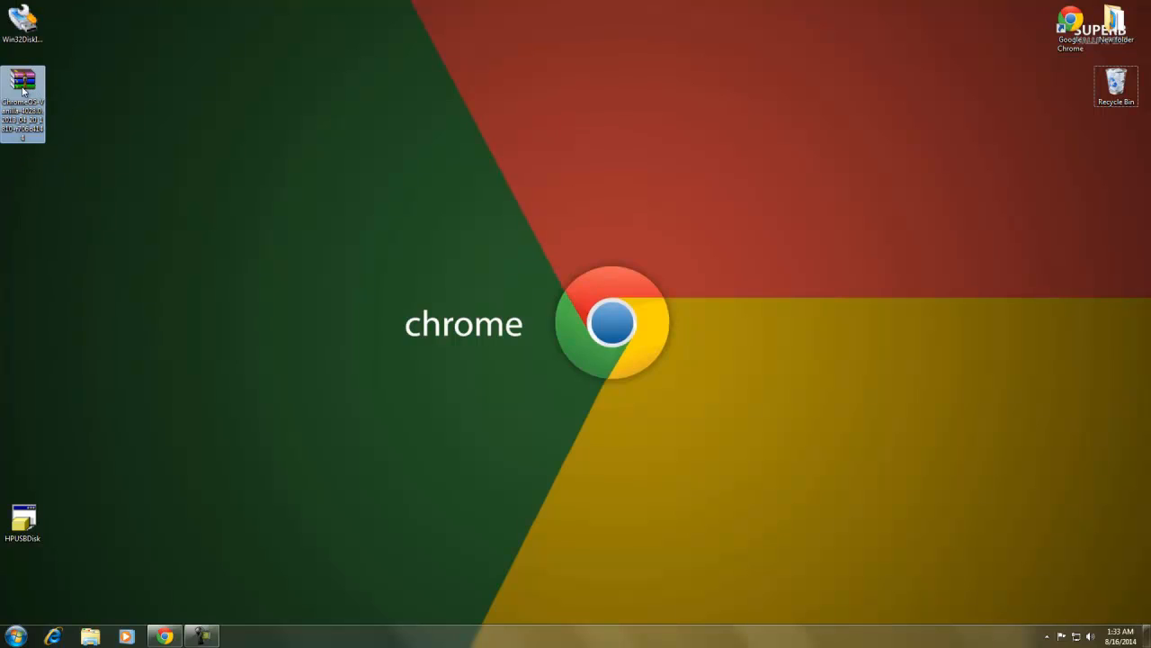
mouse_move(21, 87)
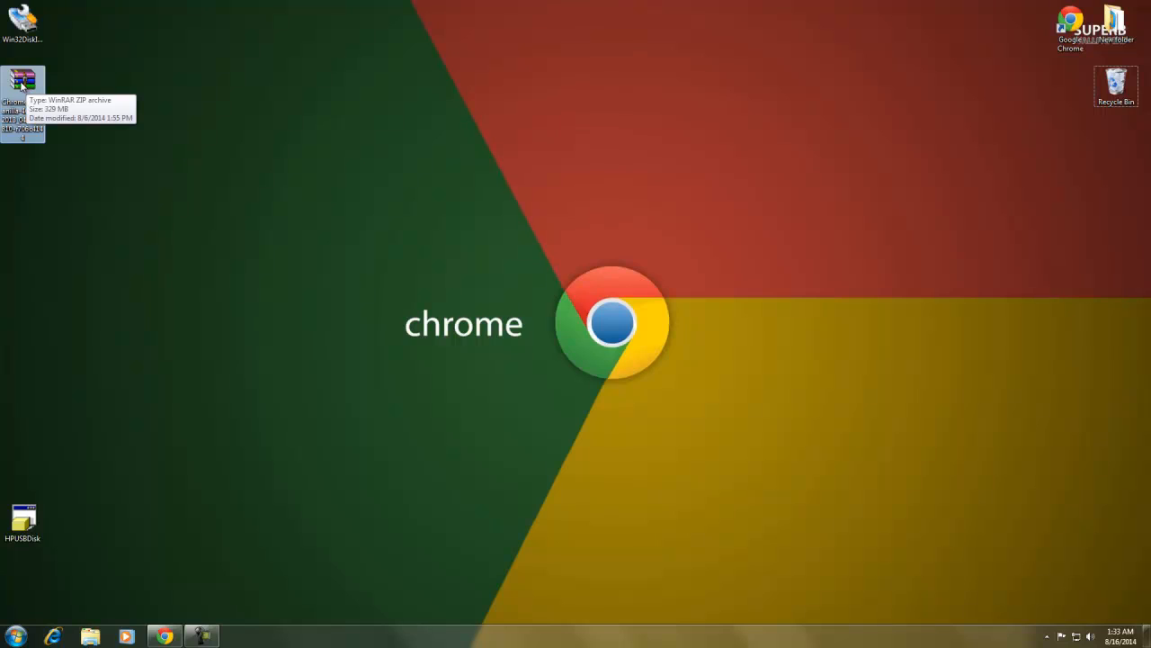
mouse_move(241, 81)
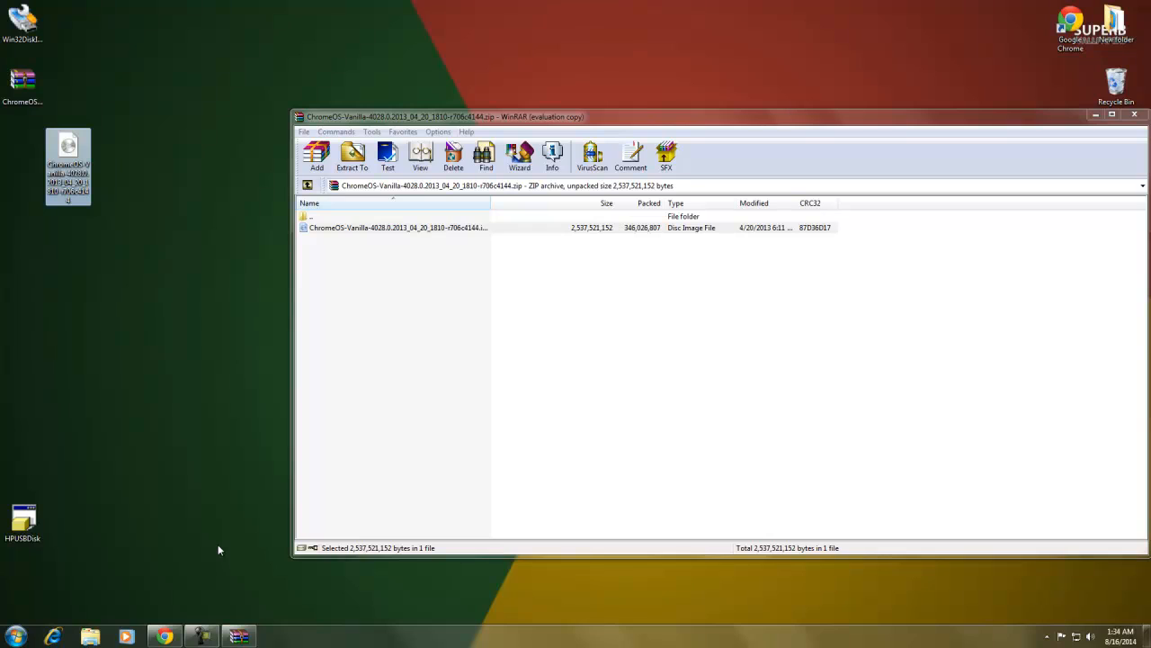
mouse_move(133, 352)
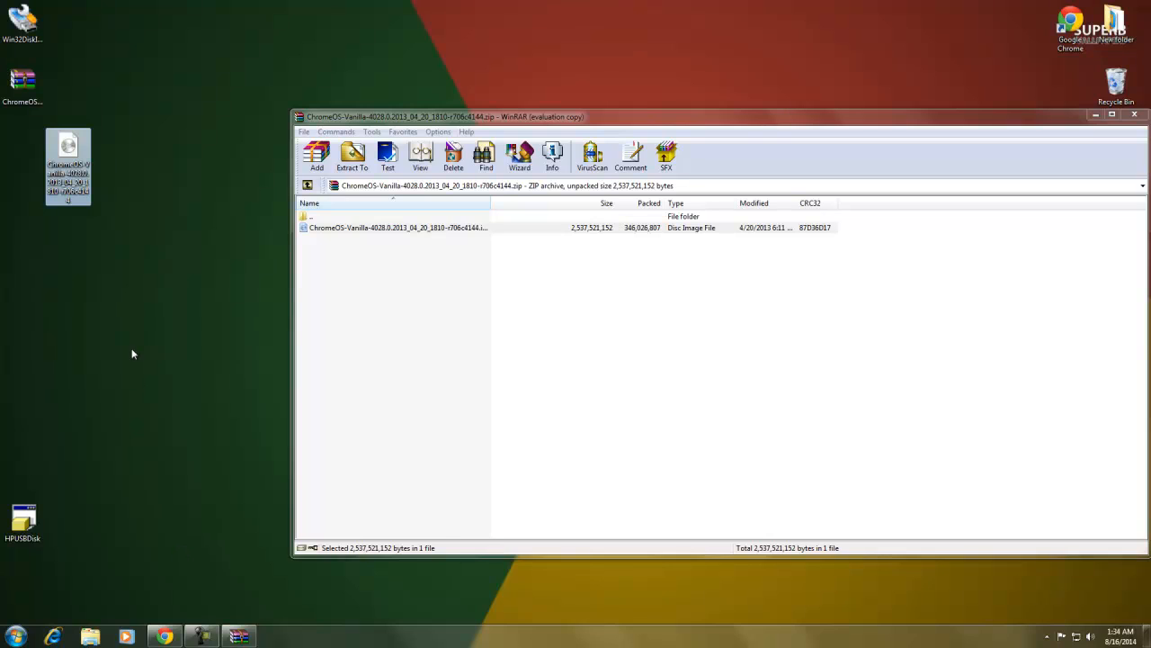
mouse_move(101, 166)
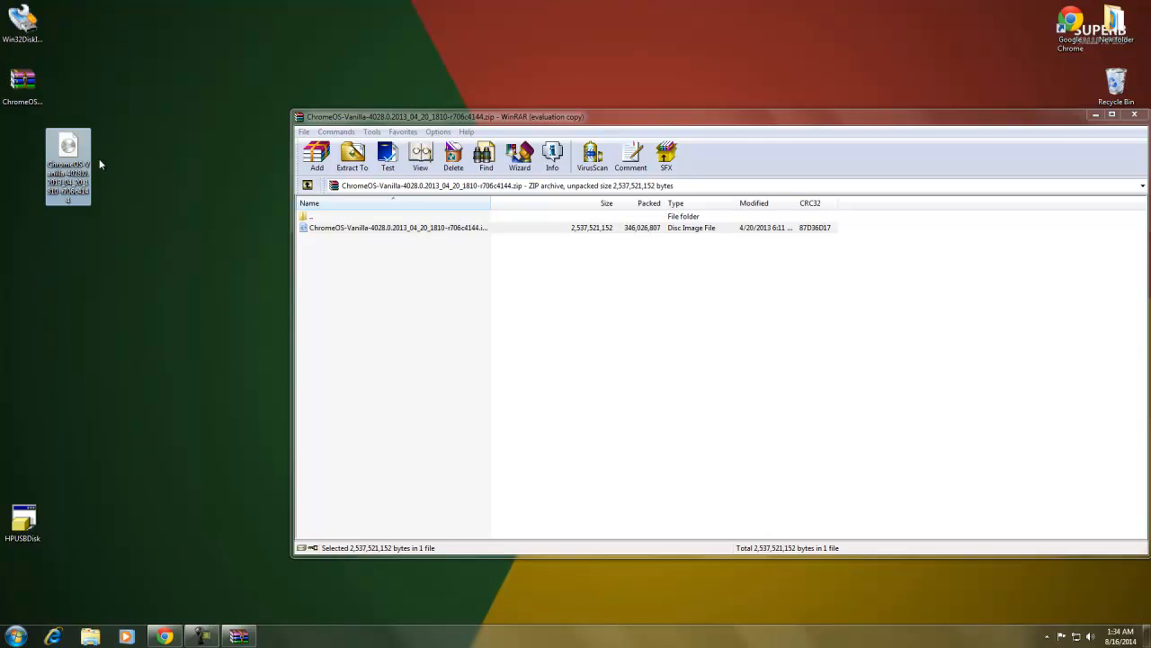
mouse_move(122, 151)
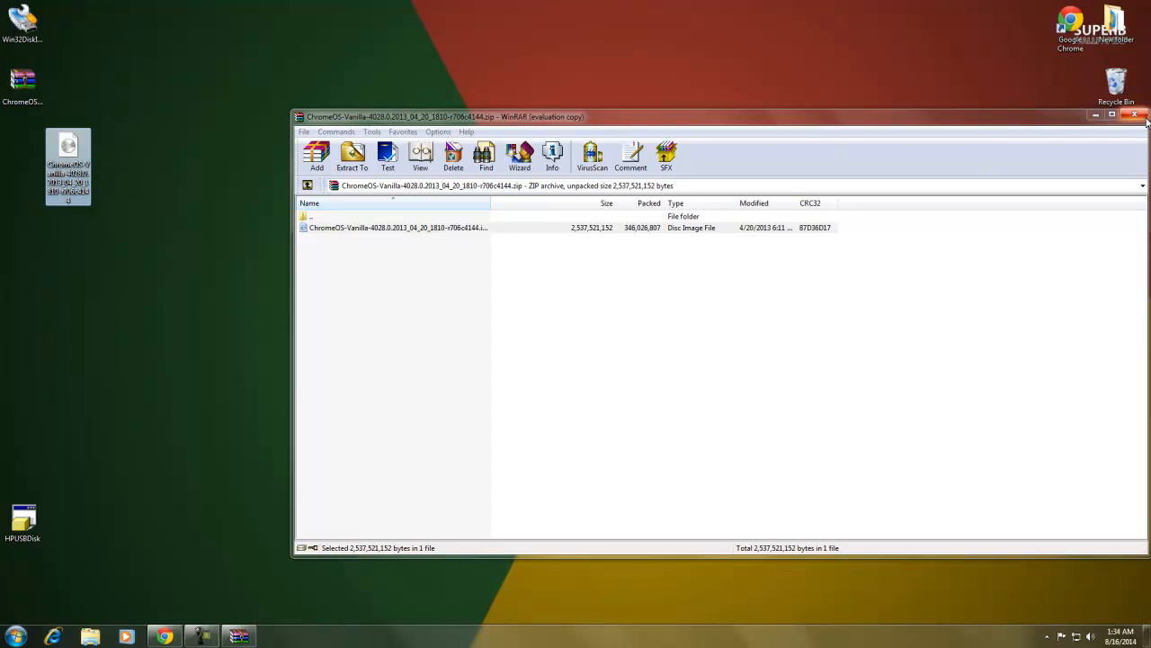
- Close the WinRAR archive window after extracting the .img to the Desktop
click(1133, 115)
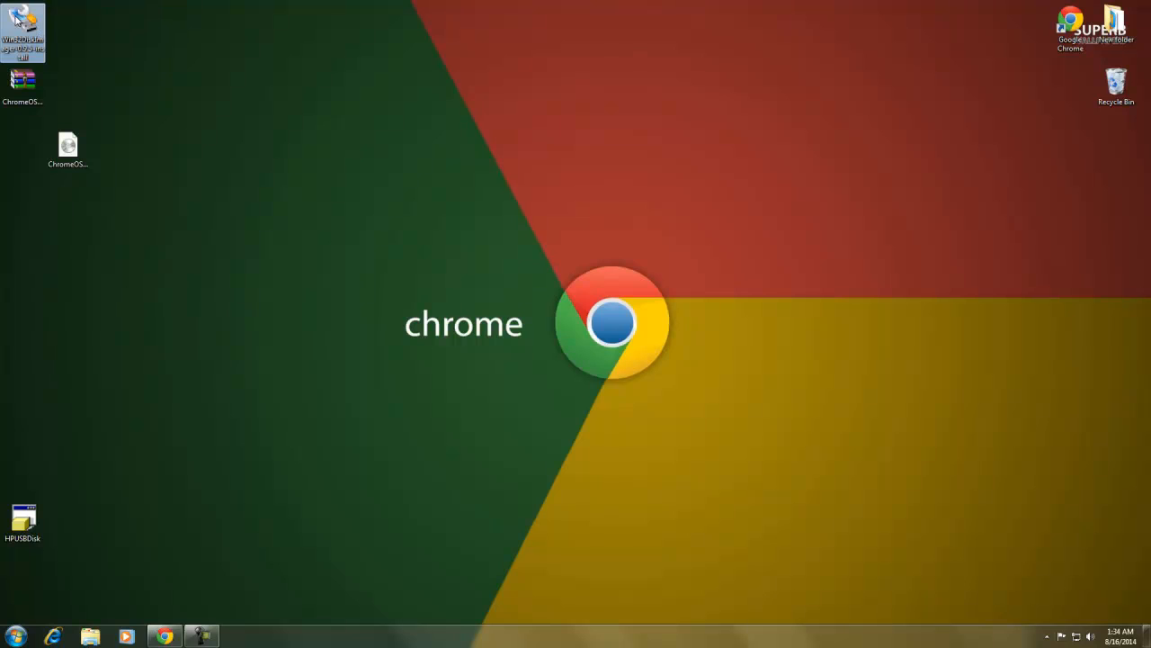
- Run the Win32DiskImager 0.9.5 setup with default folder and desktop icon, skip the README and launch it
double_click(22, 32)
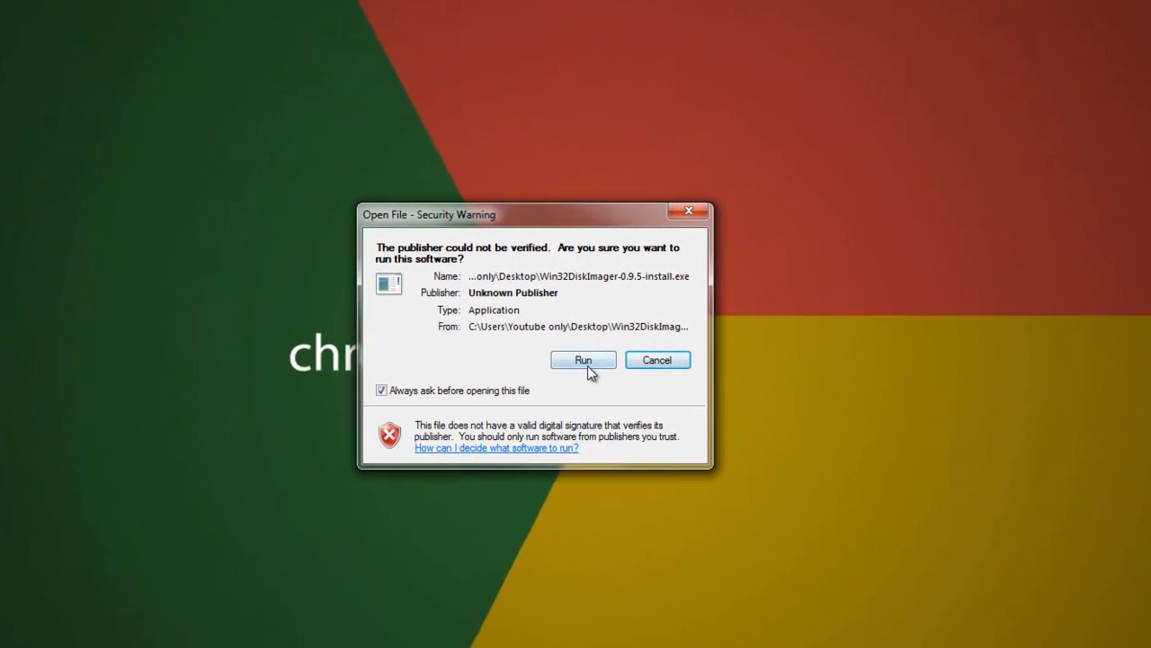
click(583, 360)
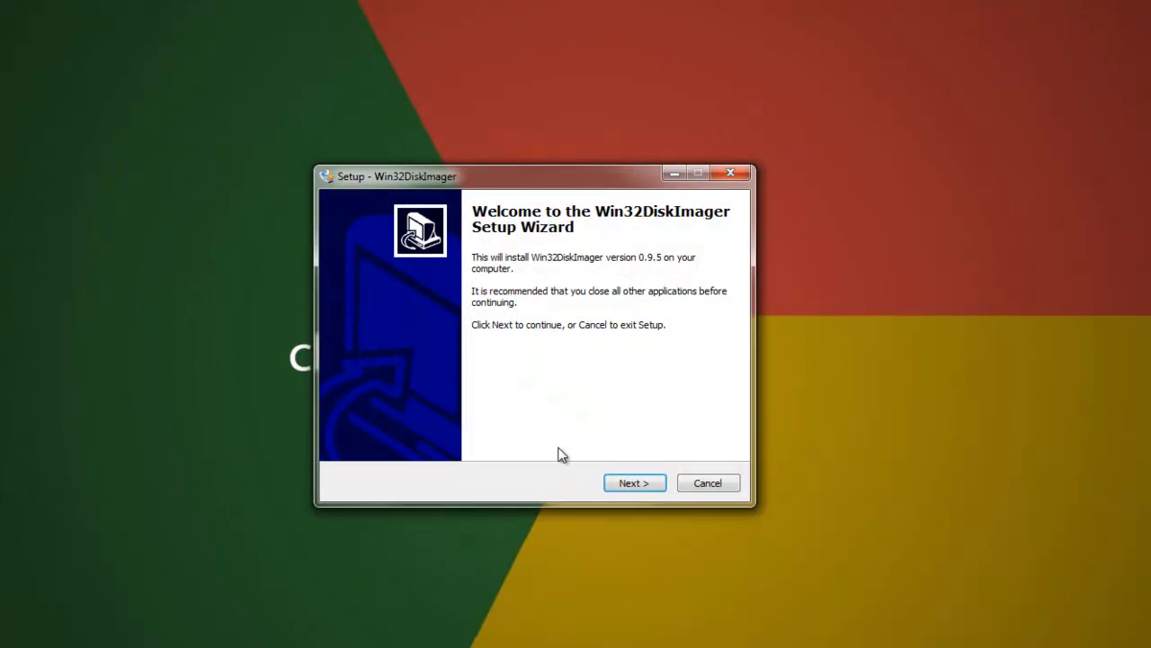
click(633, 482)
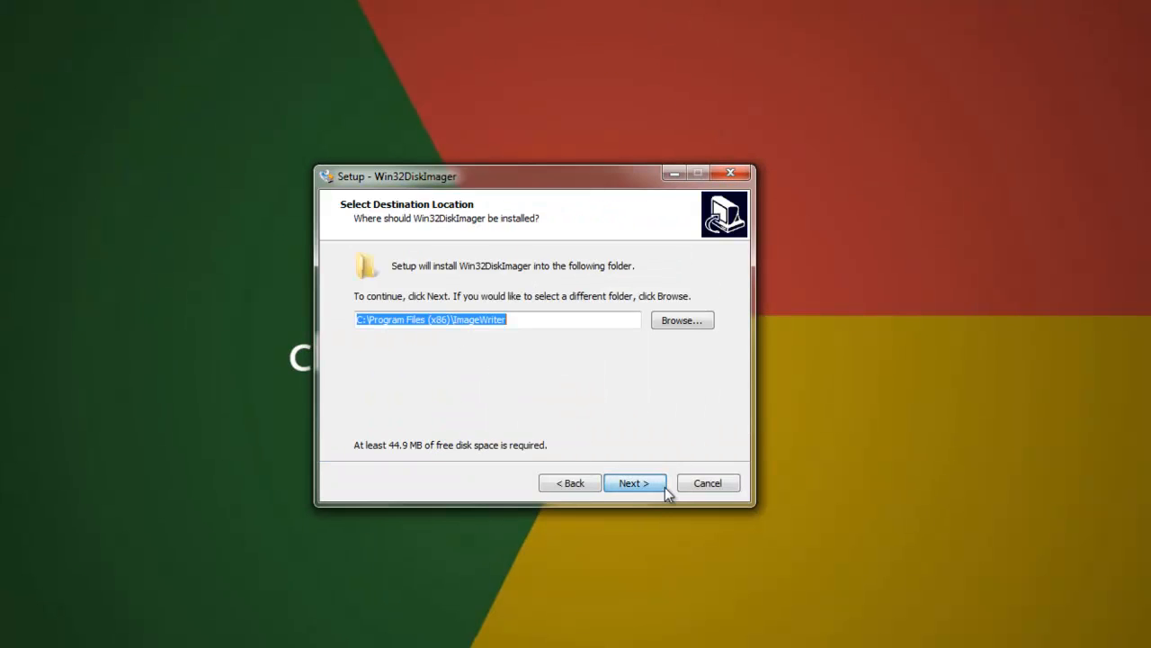
click(634, 482)
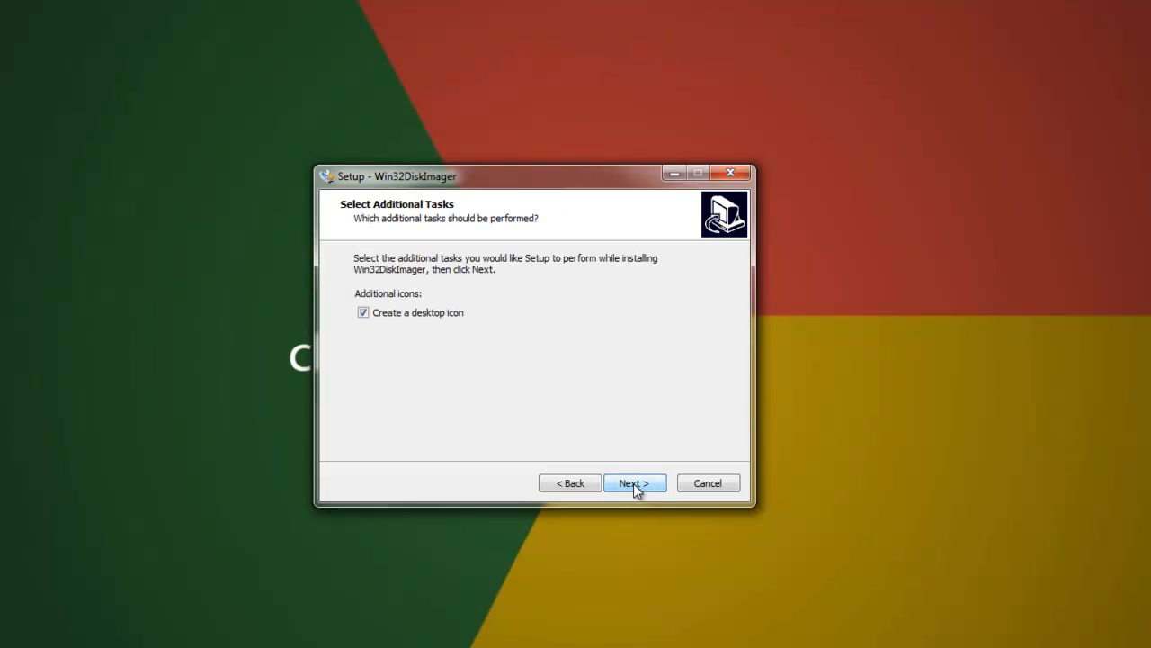
click(634, 482)
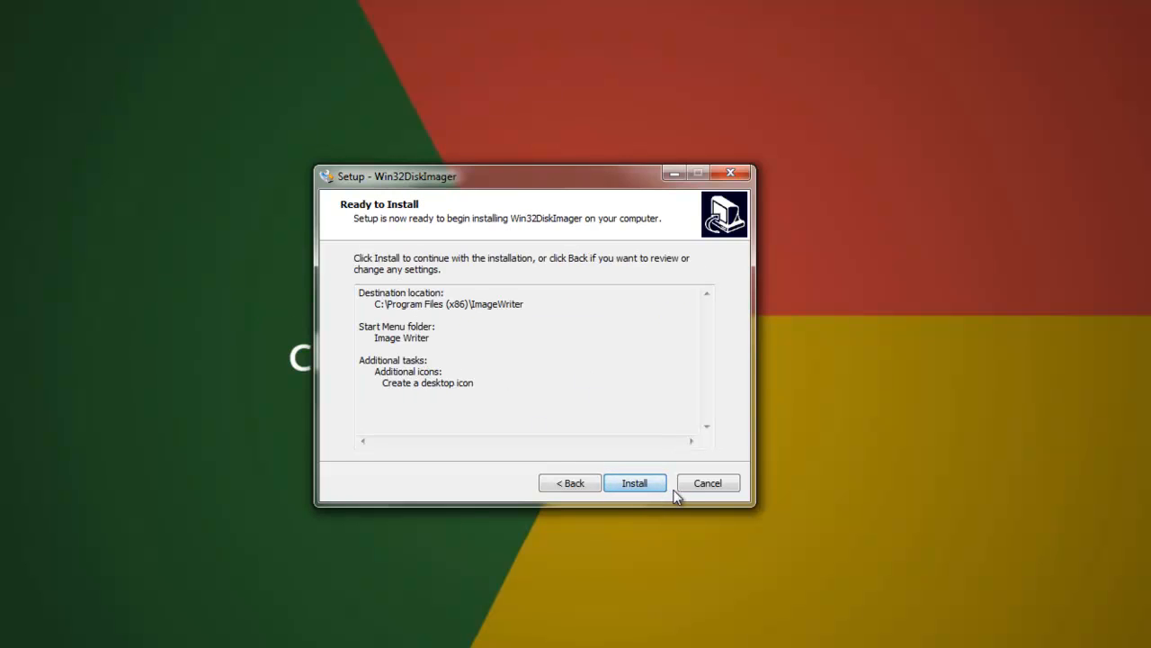
click(634, 483)
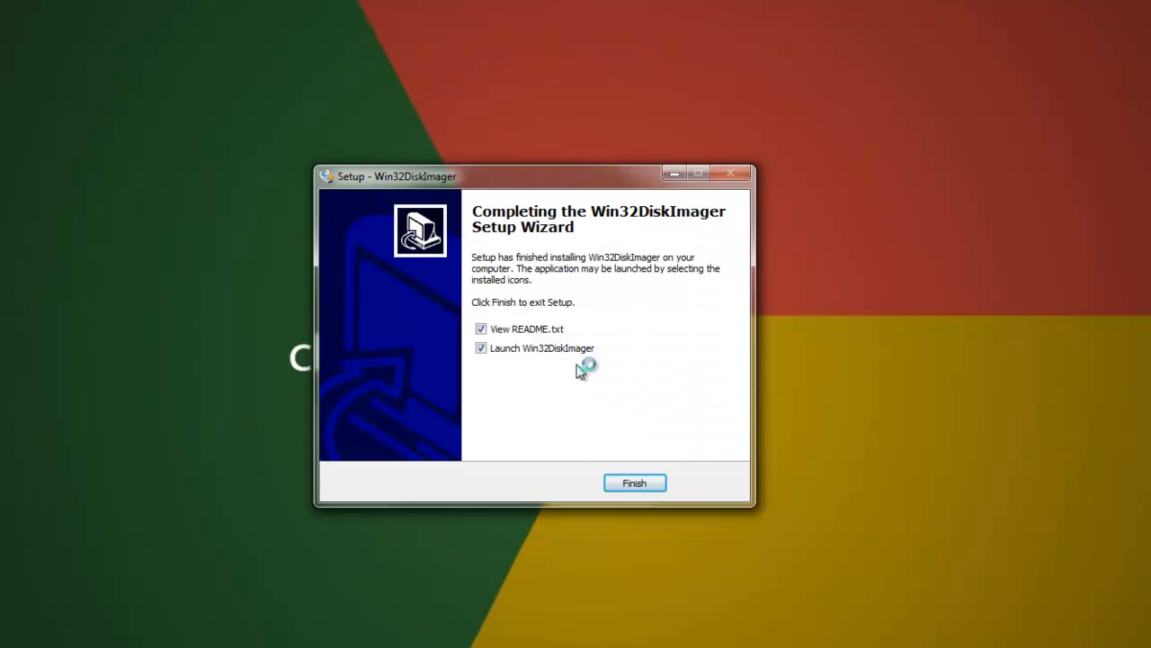
click(482, 327)
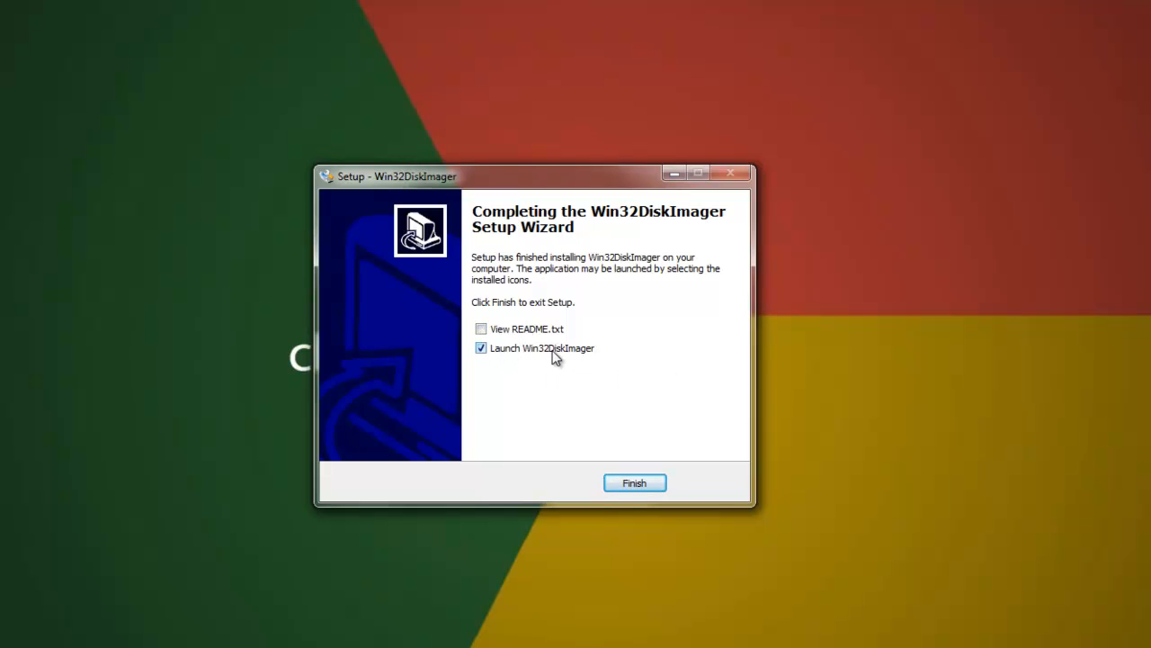
click(634, 483)
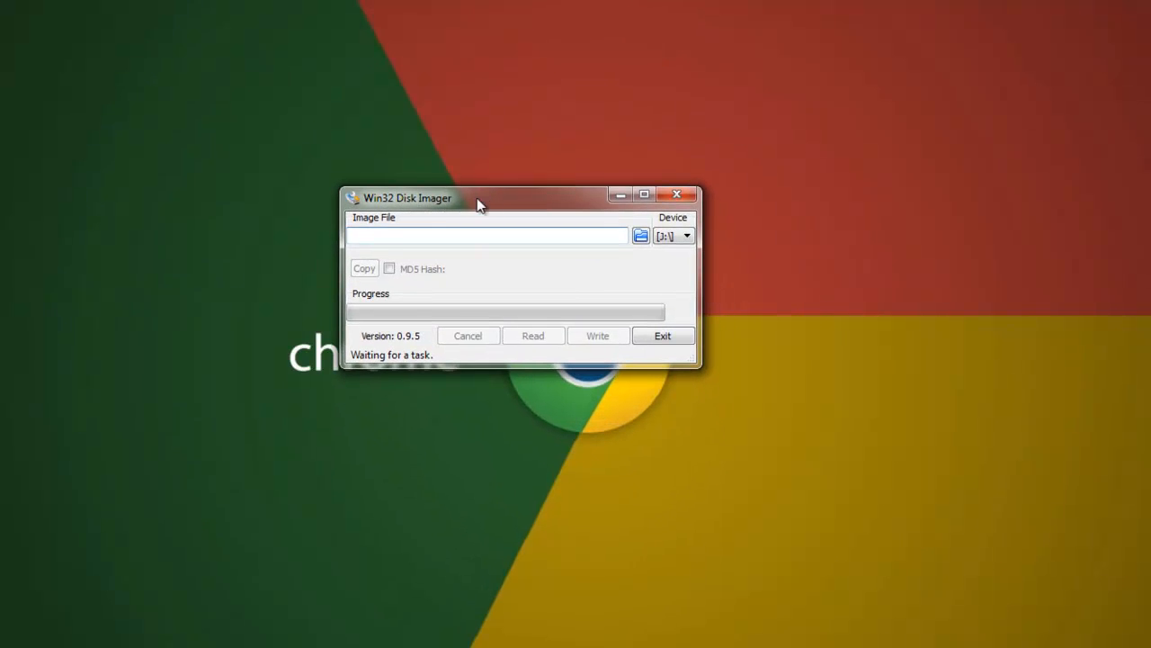
mouse_move(604, 236)
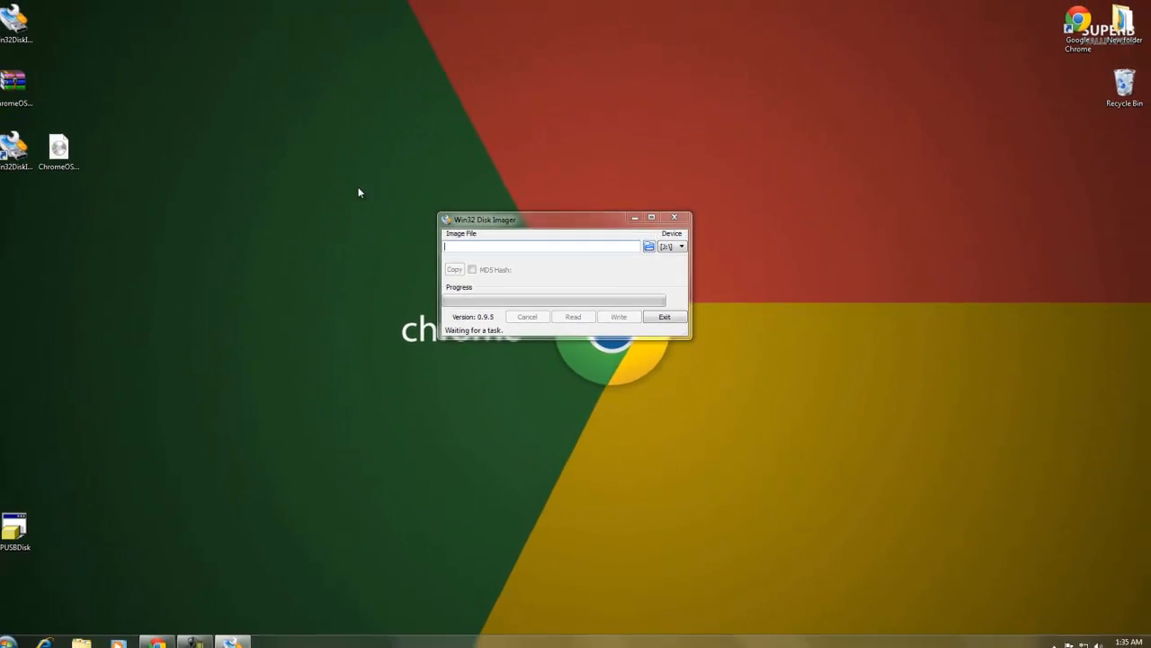
- Load the ChromeOS-Vanilla 4028 .img from the Desktop as the image file
click(650, 244)
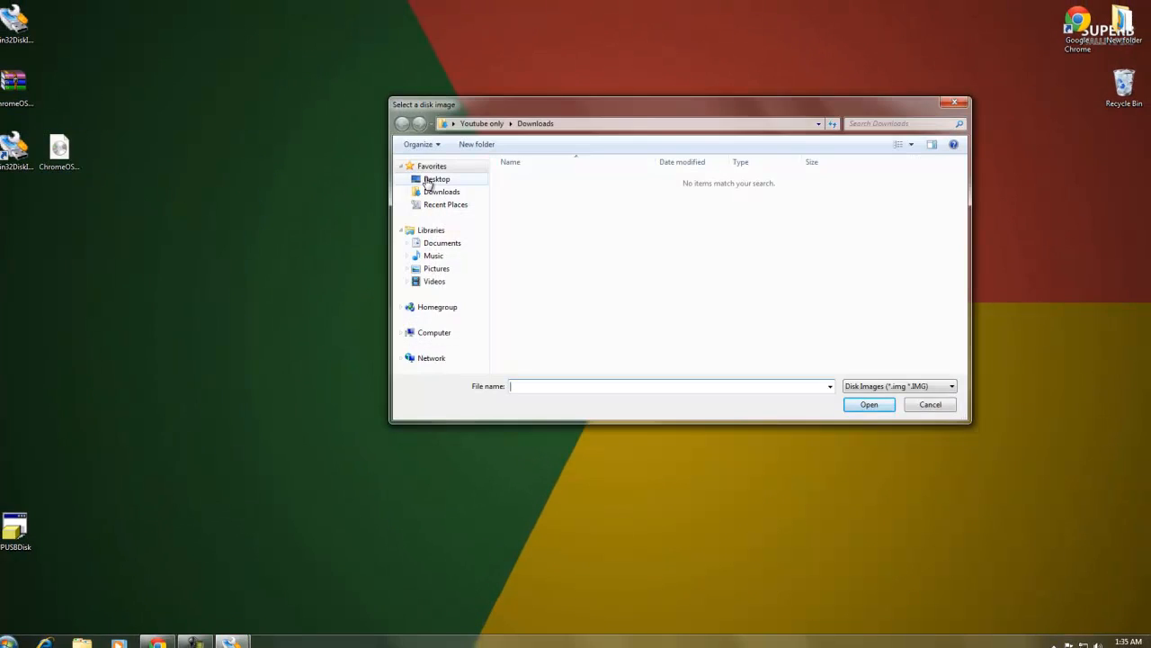
click(436, 180)
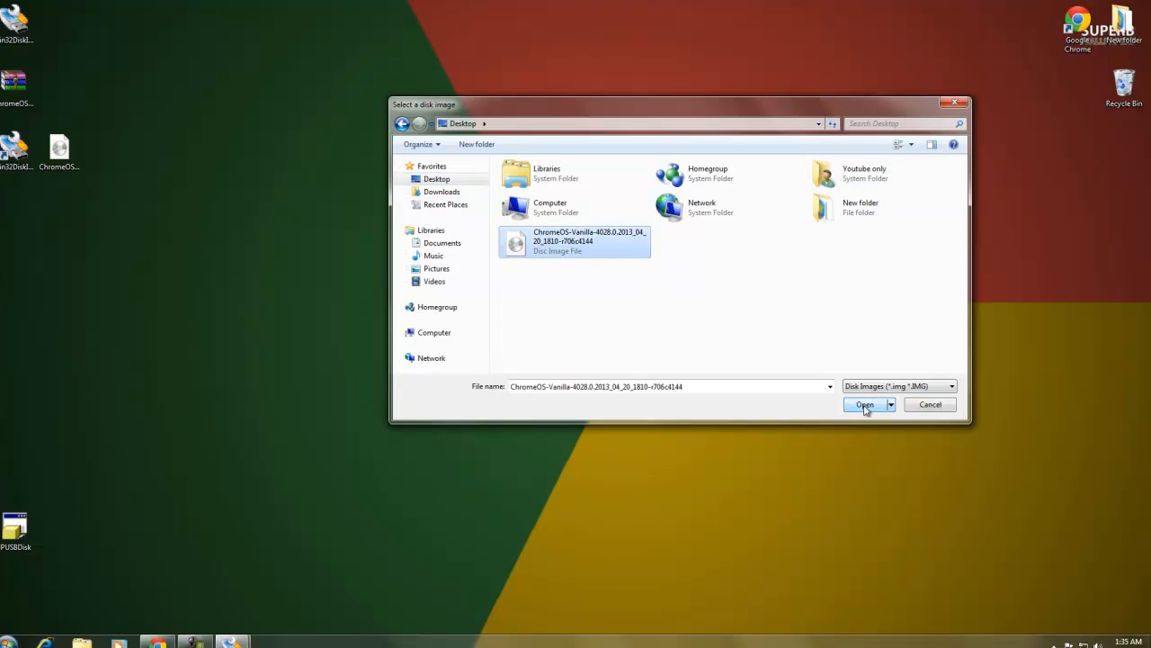
click(863, 403)
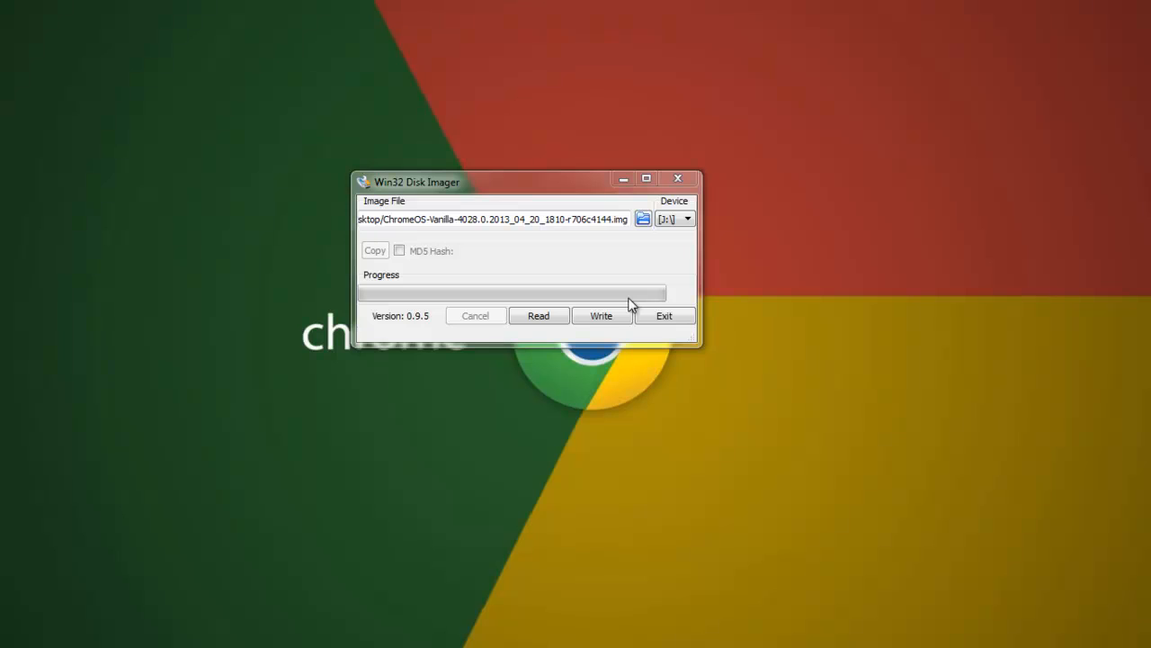
mouse_move(601, 317)
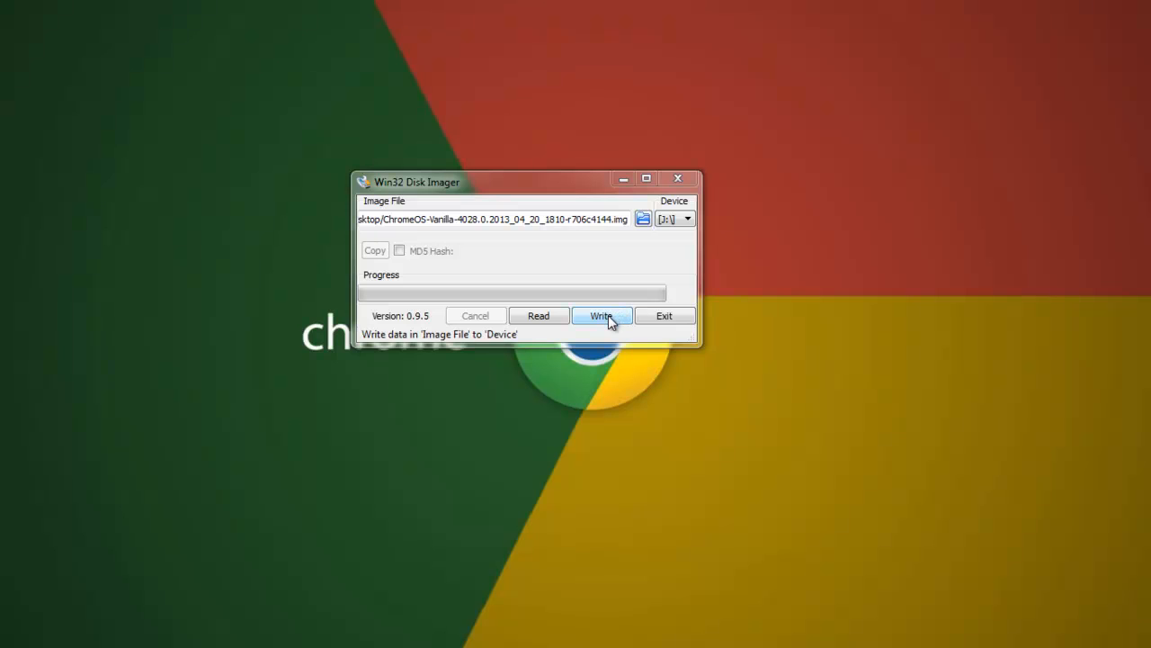
mouse_move(611, 326)
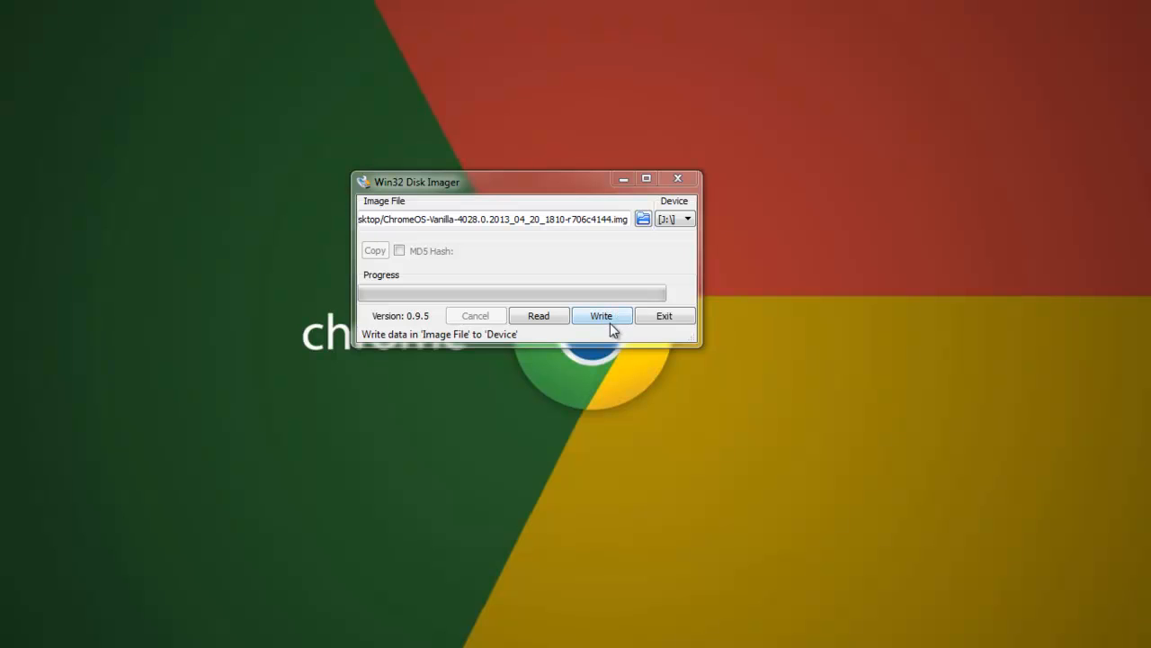
- Write the image to the USB device, confirm the overwrite and acknowledge Write Successful
click(600, 317)
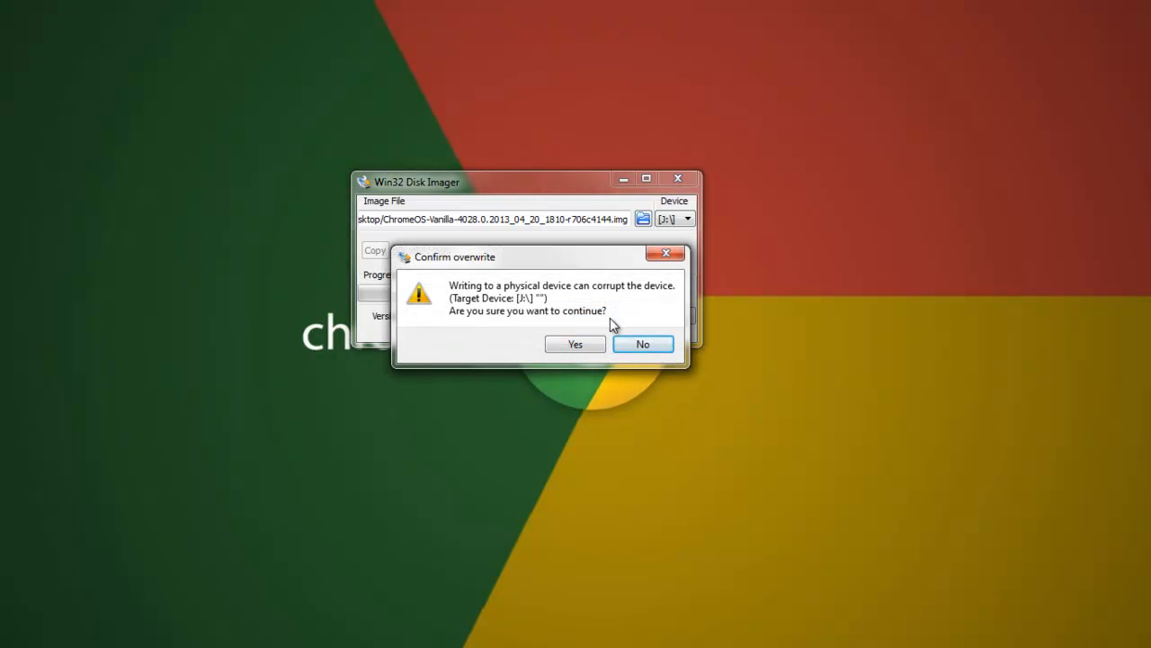
click(575, 343)
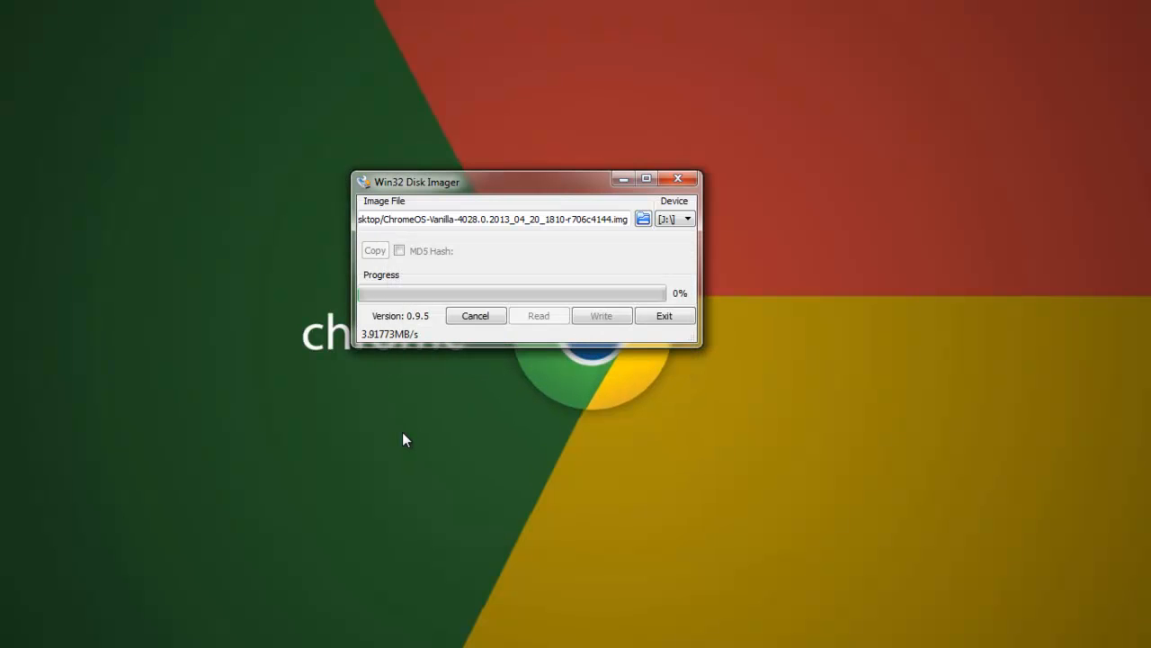
mouse_move(165, 594)
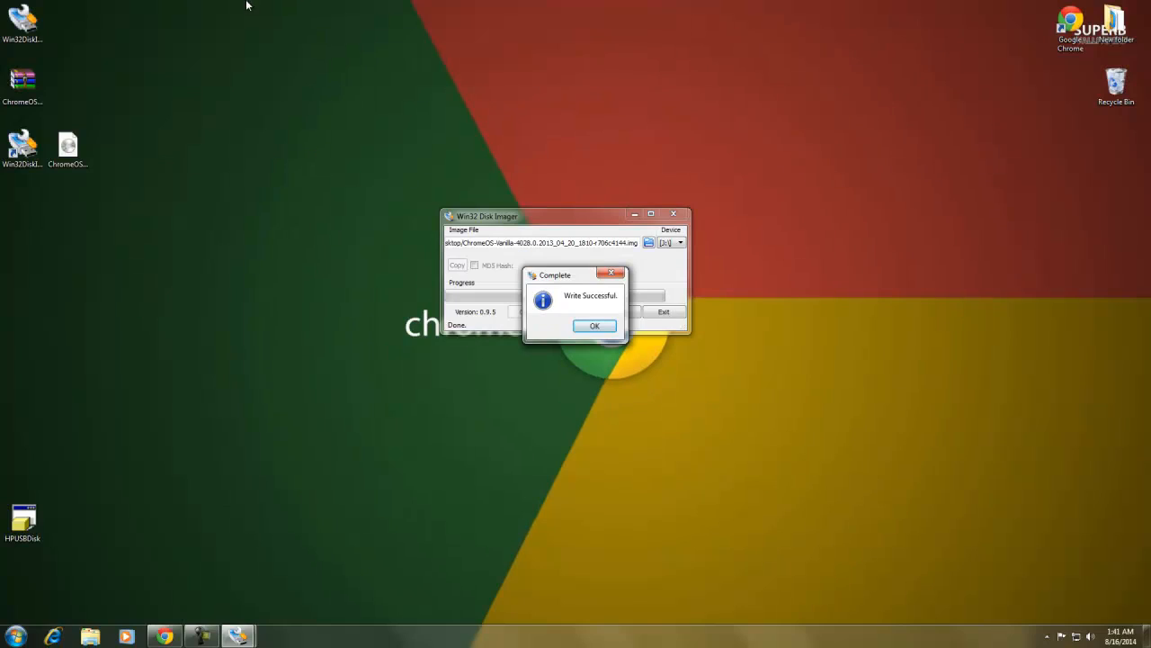
mouse_move(525, 300)
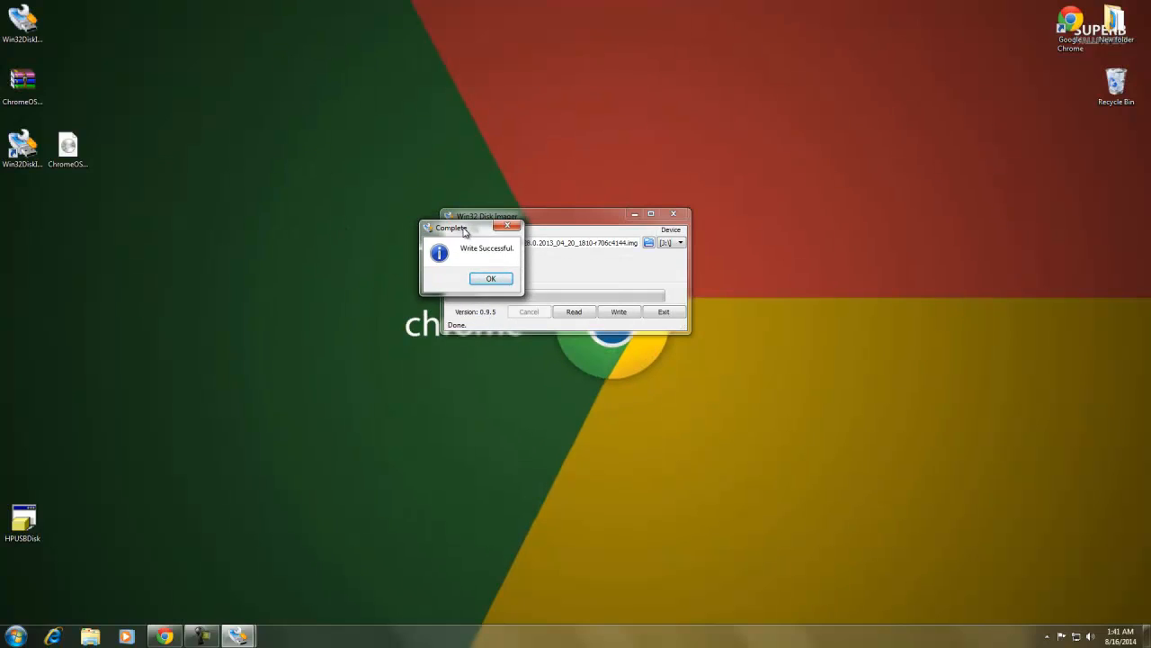
click(491, 277)
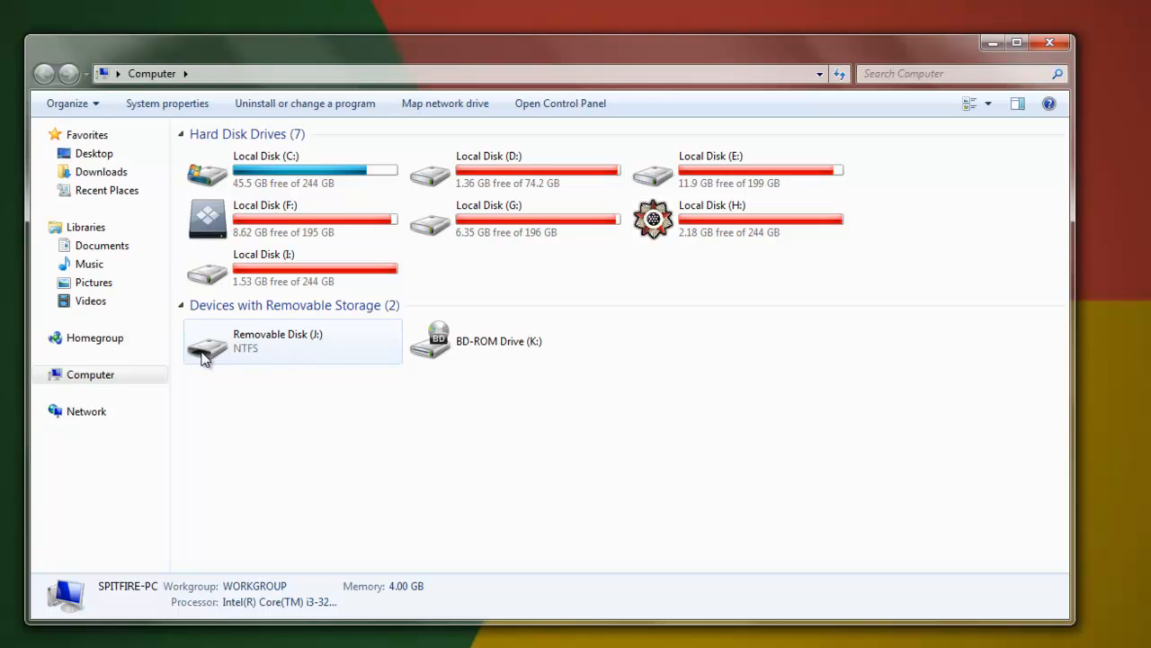
mouse_move(250, 354)
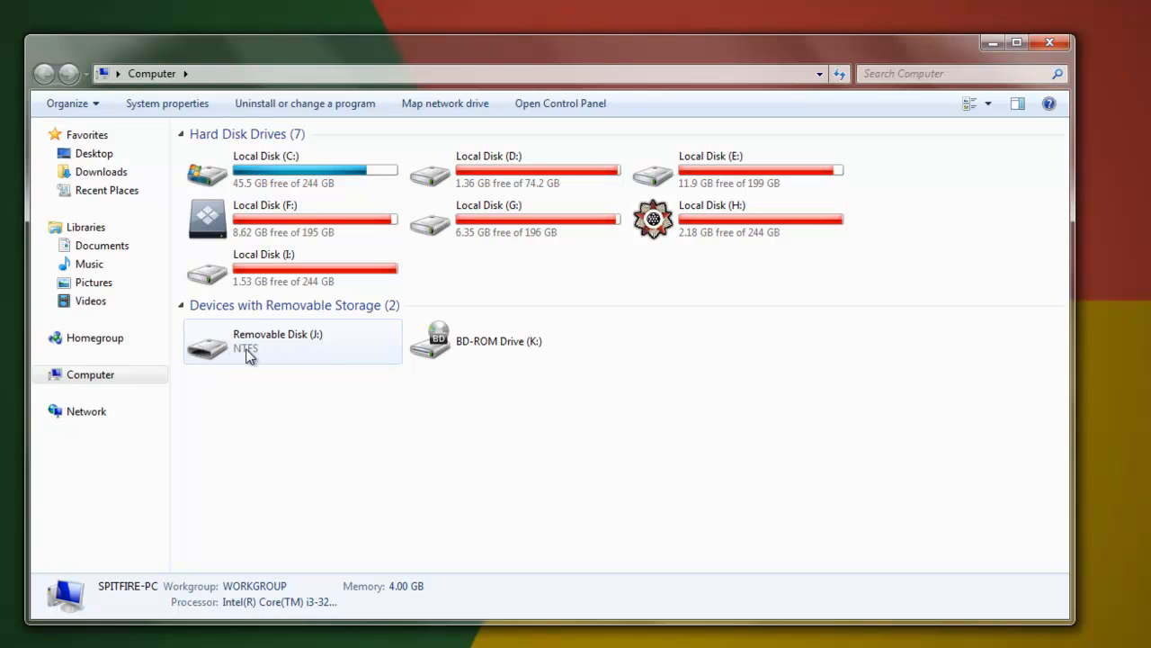
mouse_move(277, 360)
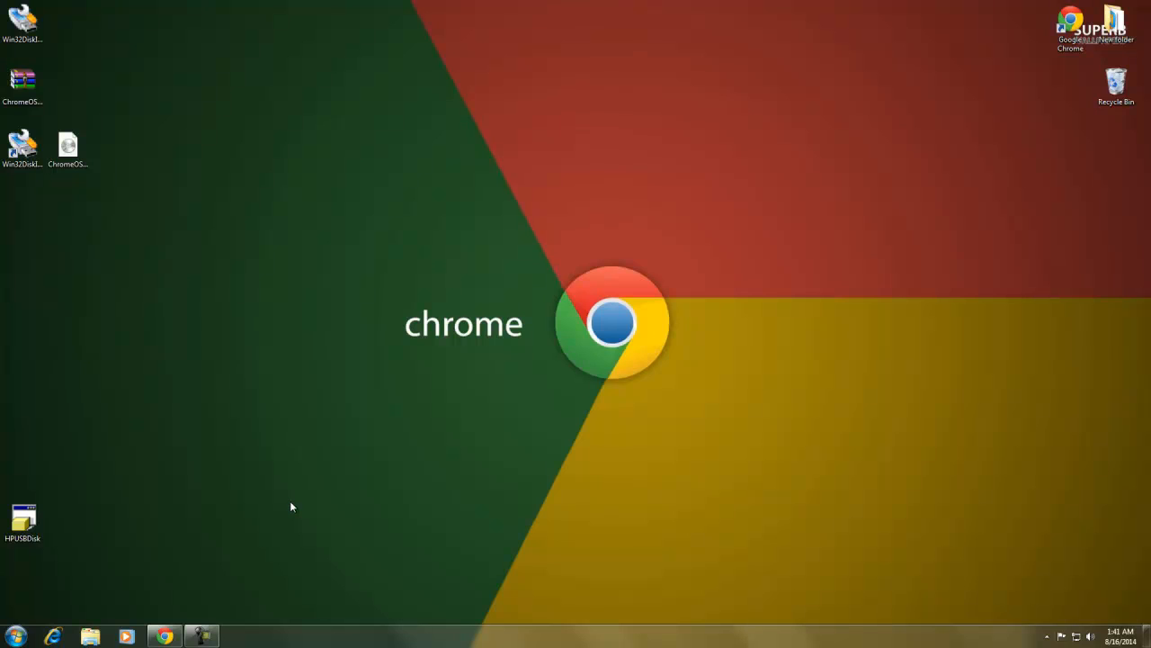
mouse_move(263, 563)
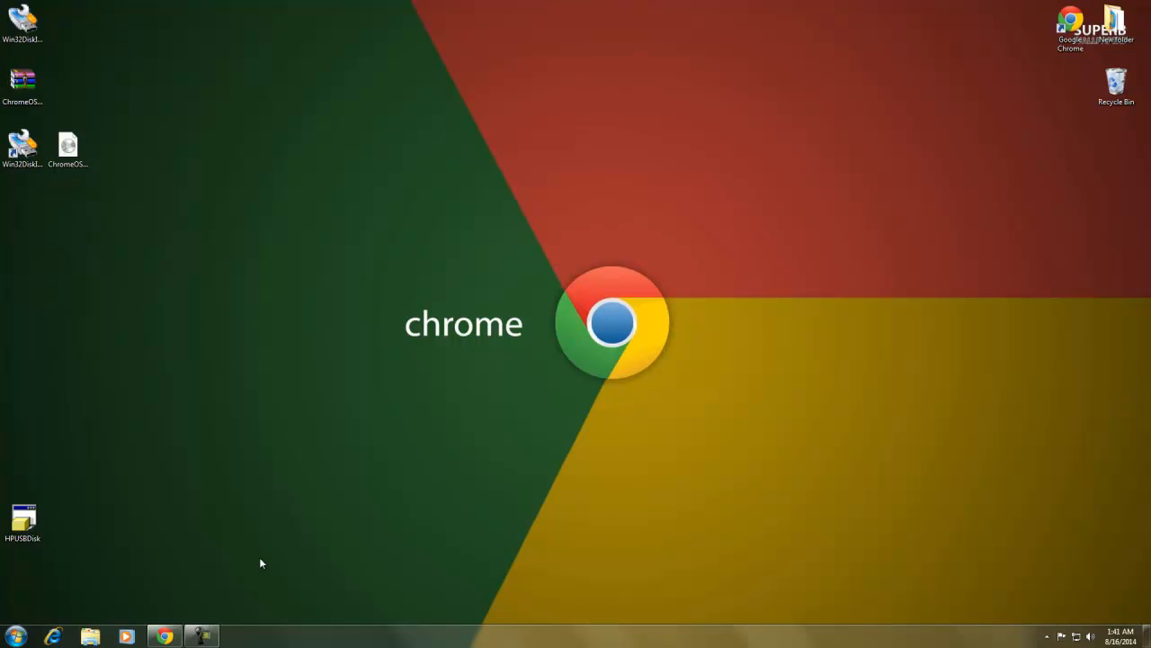